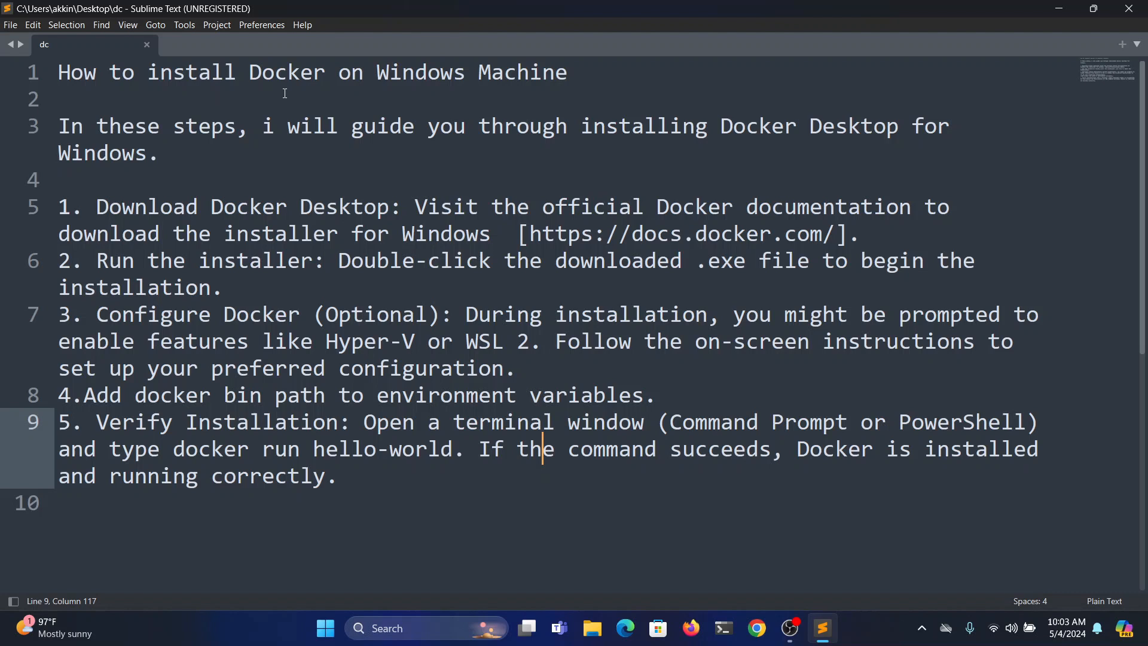
pyautogui.click(66, 98)
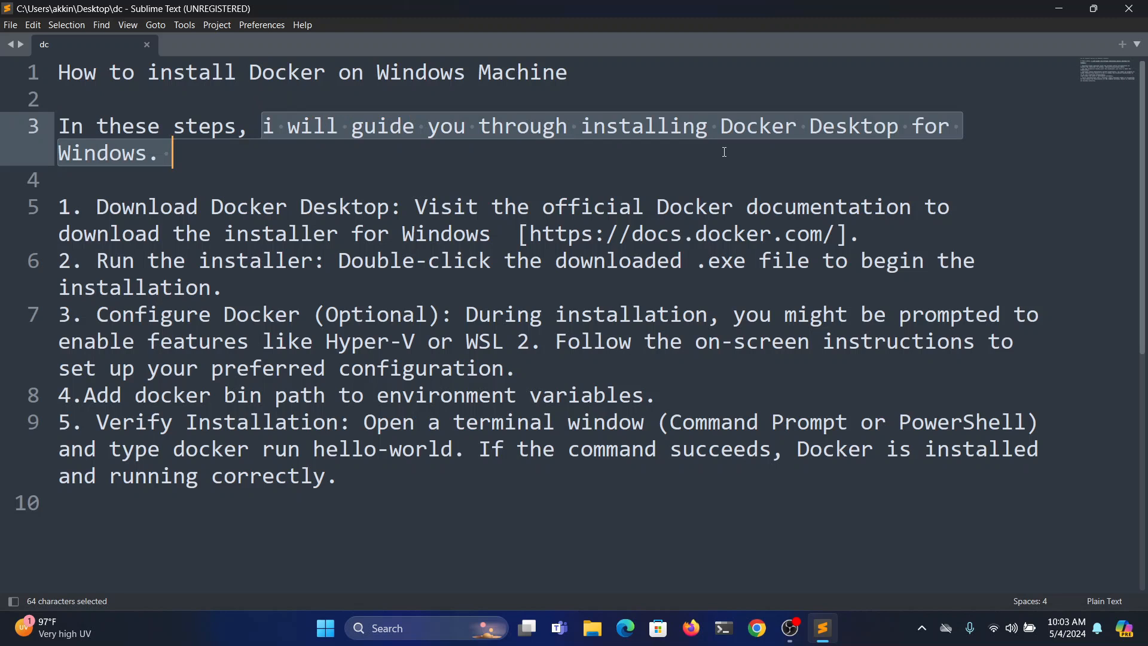
pyautogui.click(172, 153)
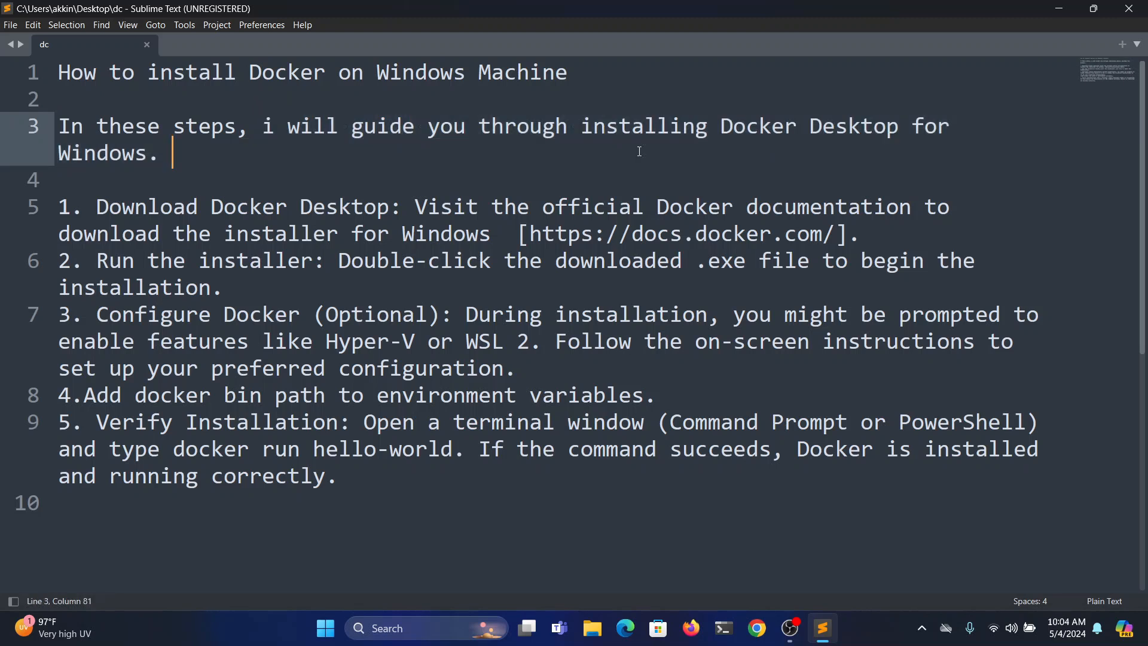
pyautogui.moveTo(90, 152)
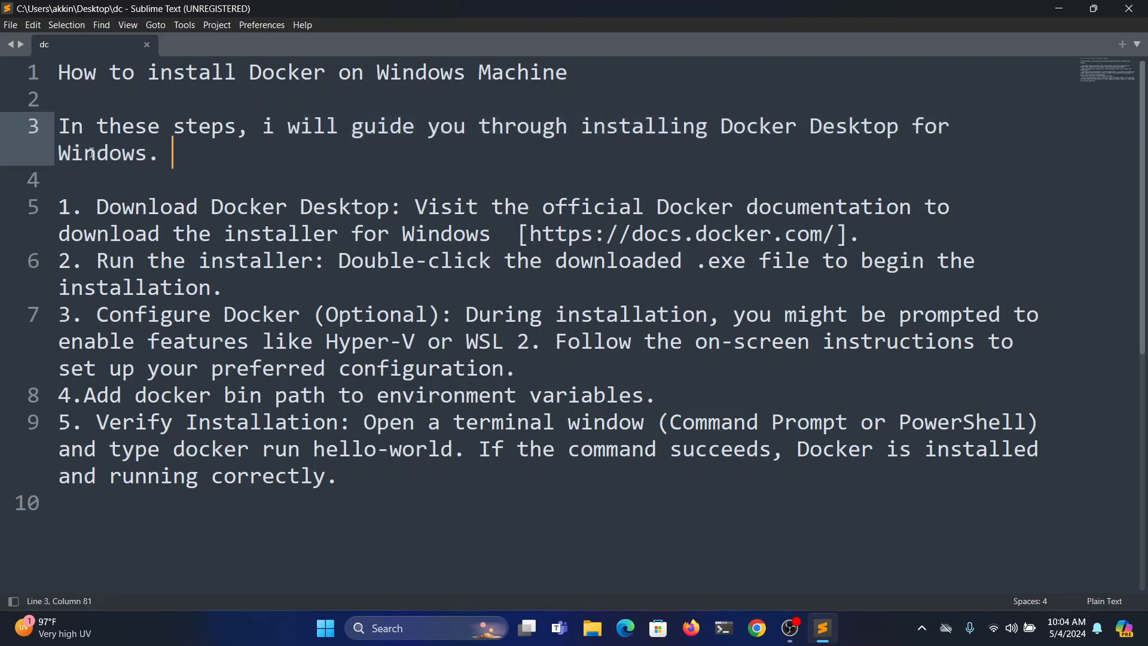
pyautogui.moveTo(96, 207); pyautogui.dragTo(362, 233)
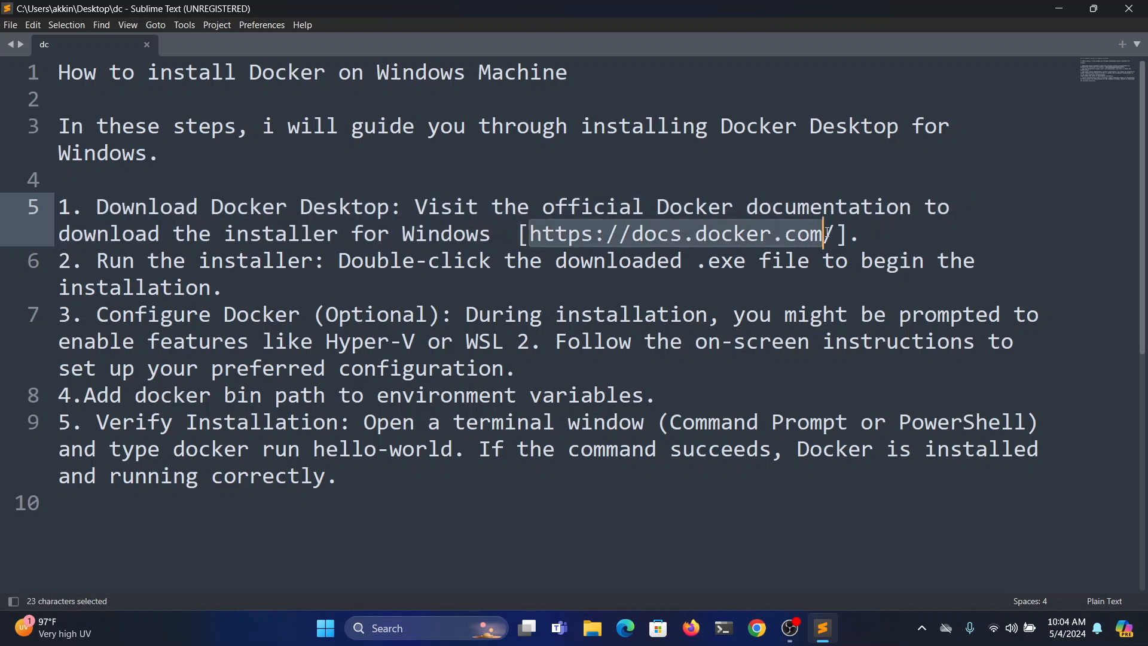
pyautogui.press('ctrl+c')
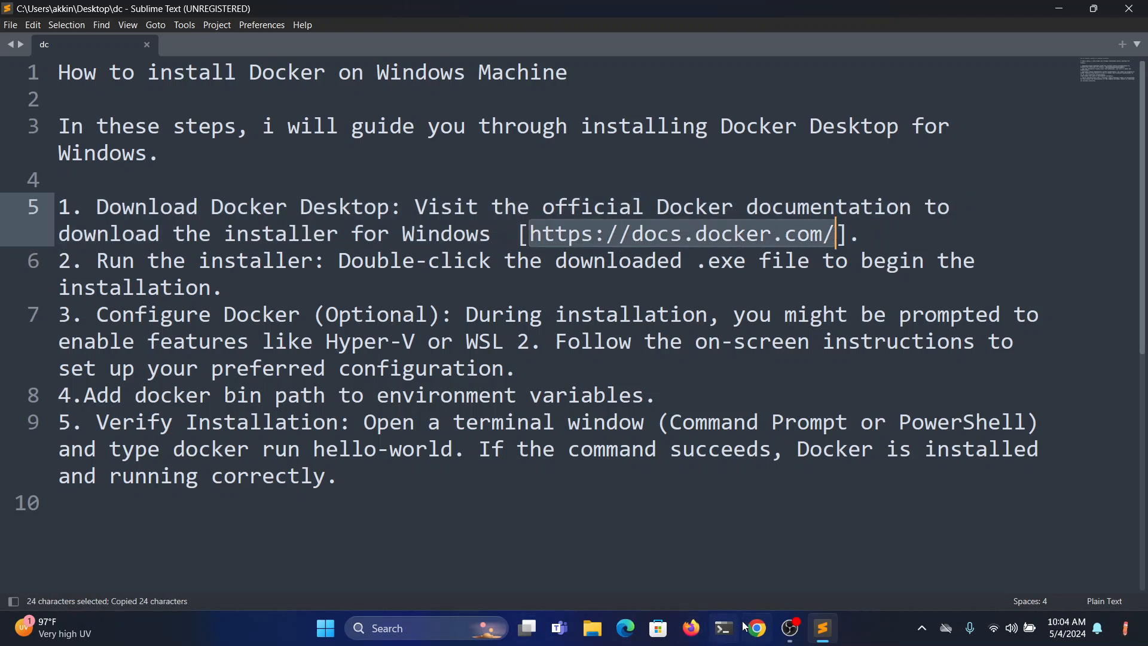
# - Load the Docker Docs home page in Chrome, dismiss the cookie notice and scroll to Get Docker
pyautogui.click(756, 627)
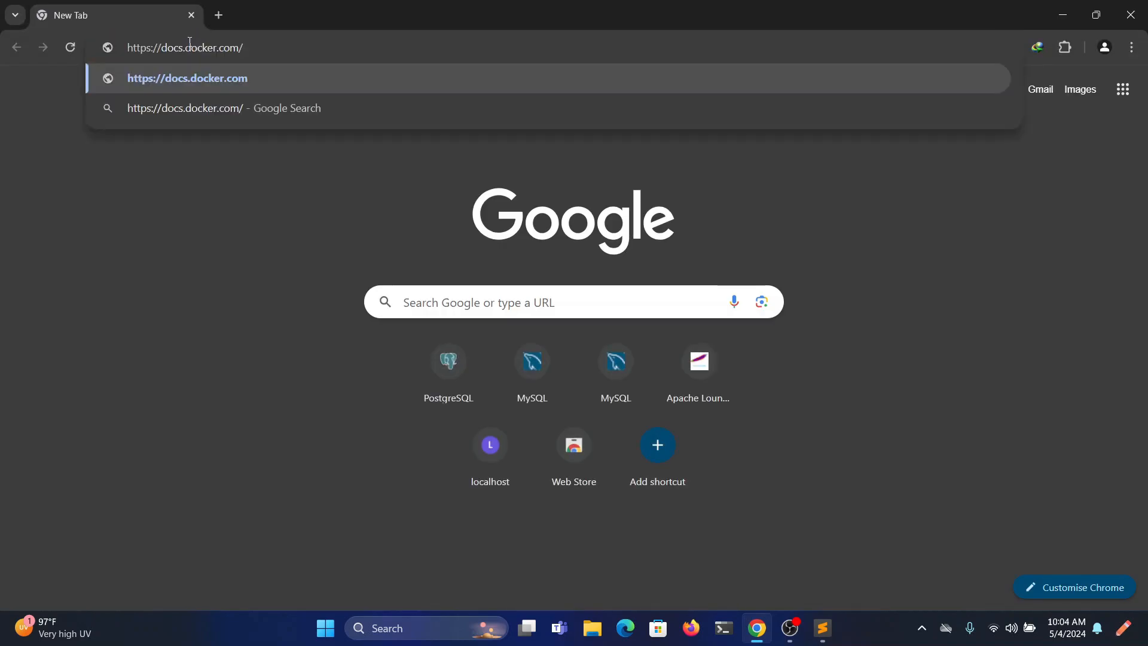
pyautogui.press('Enter')
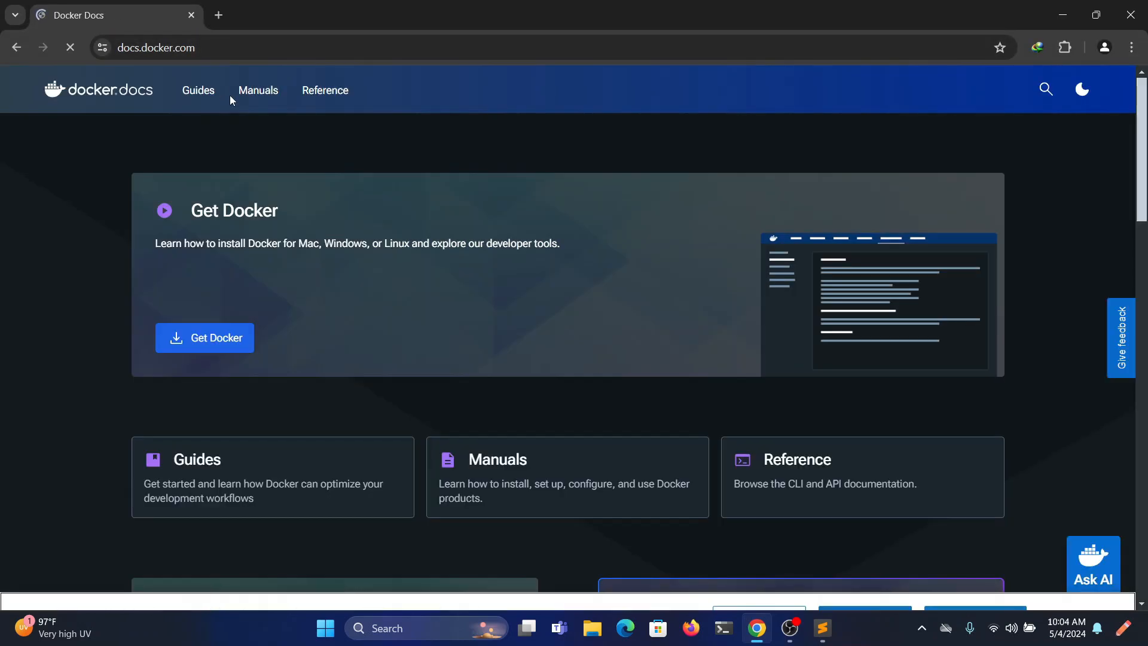
pyautogui.press('ctrl+plus')
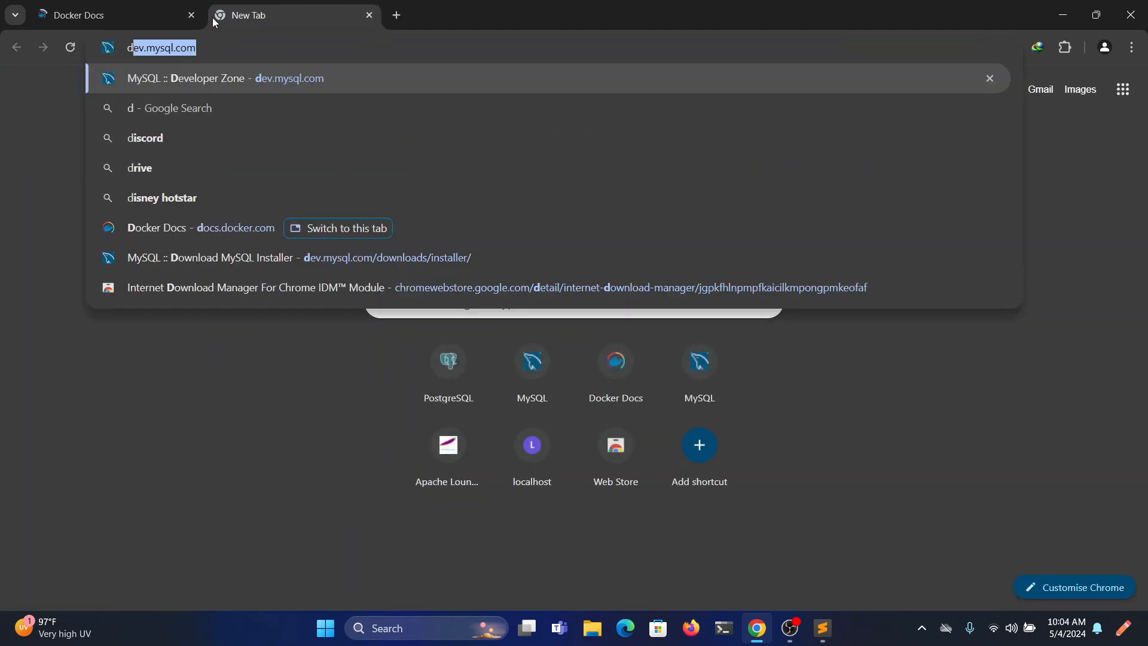
pyautogui.write('docker docs')
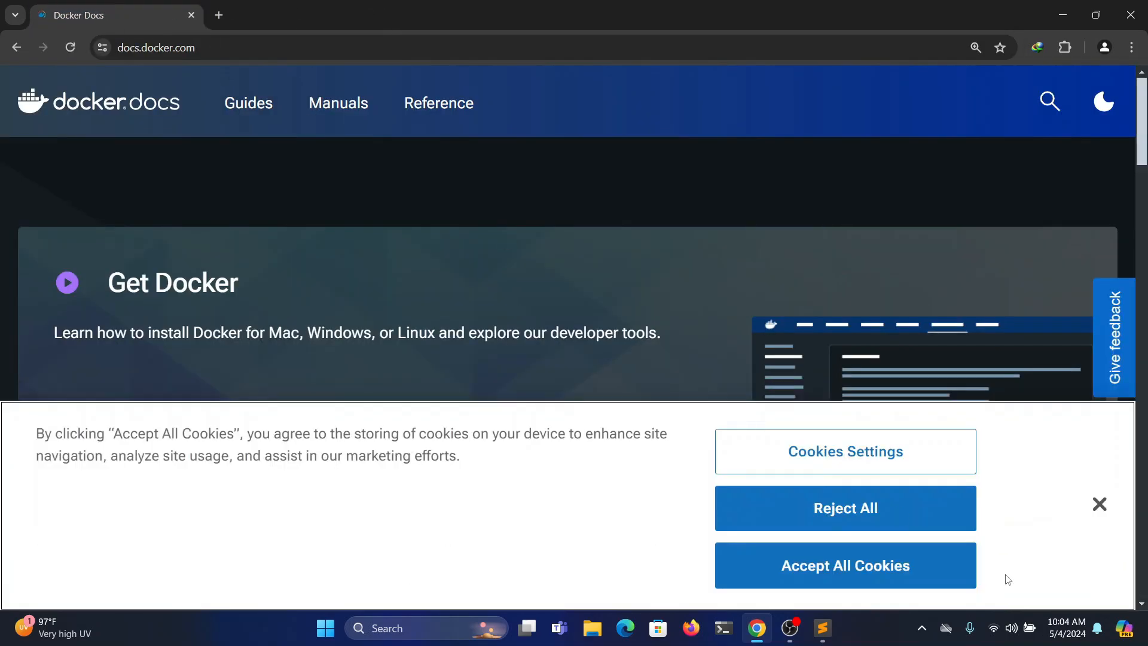
pyautogui.click(1099, 503)
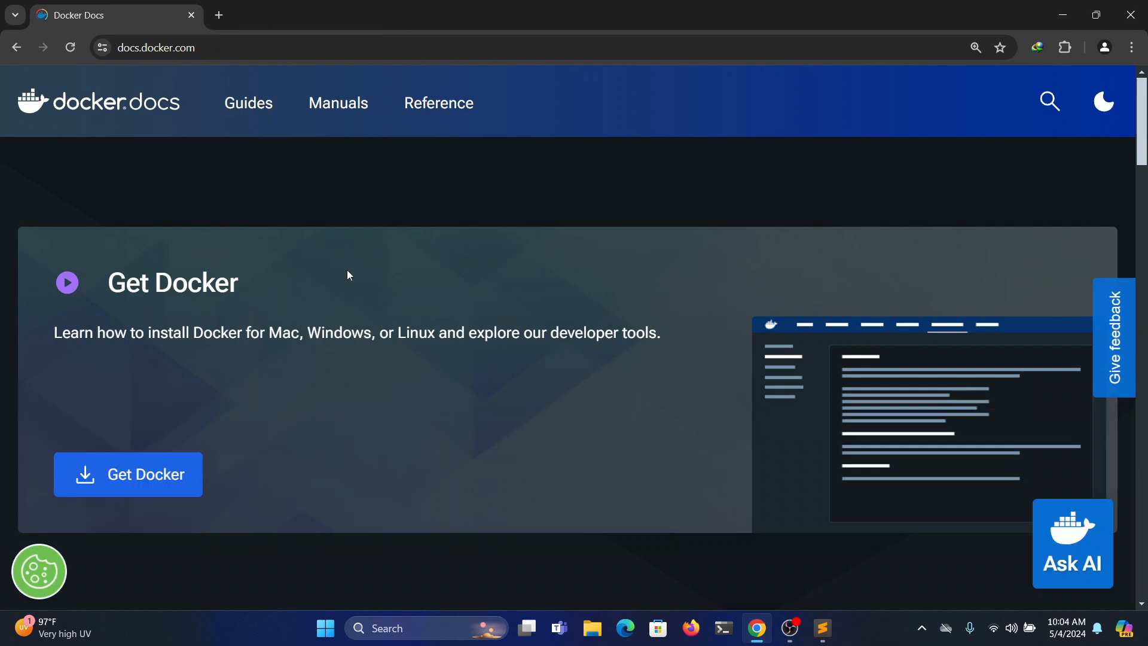
pyautogui.scroll(-3)
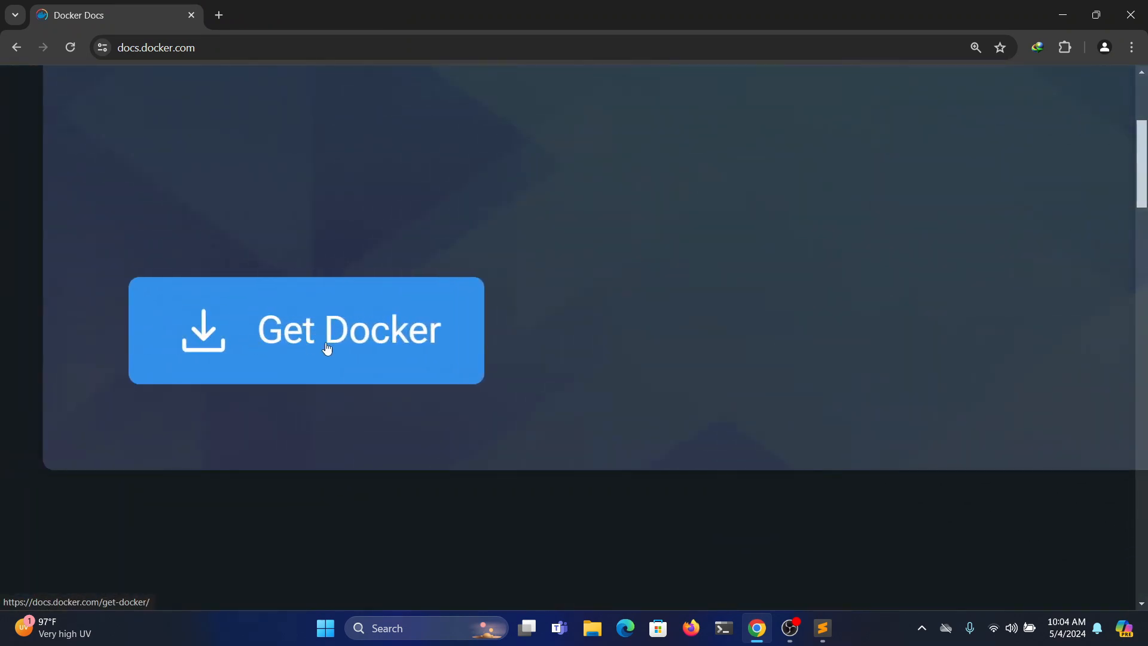
# - Go via Get Docker to the Install Docker Desktop on Windows guide's interactive install steps
pyautogui.click(326, 333)
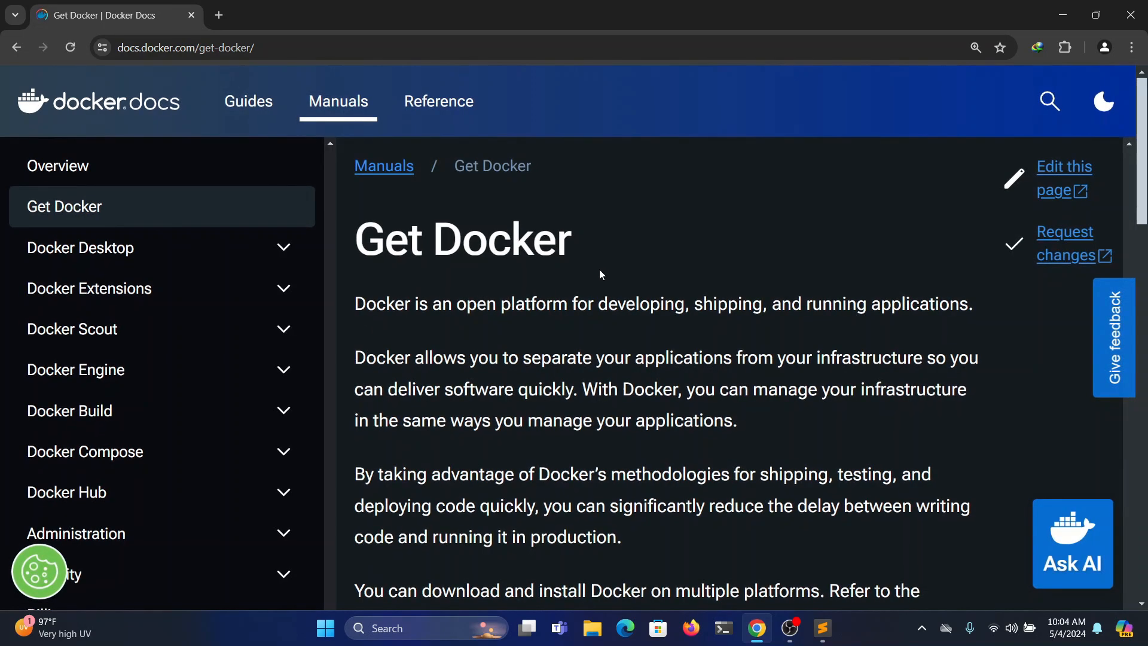
pyautogui.scroll(-3)
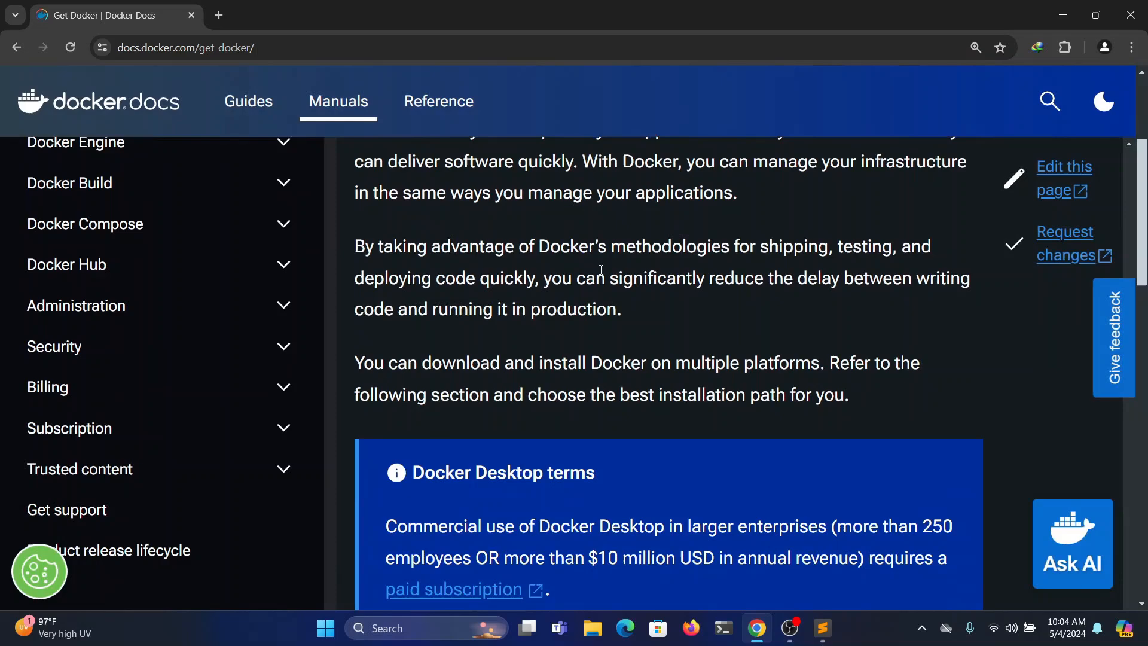
pyautogui.scroll(-3)
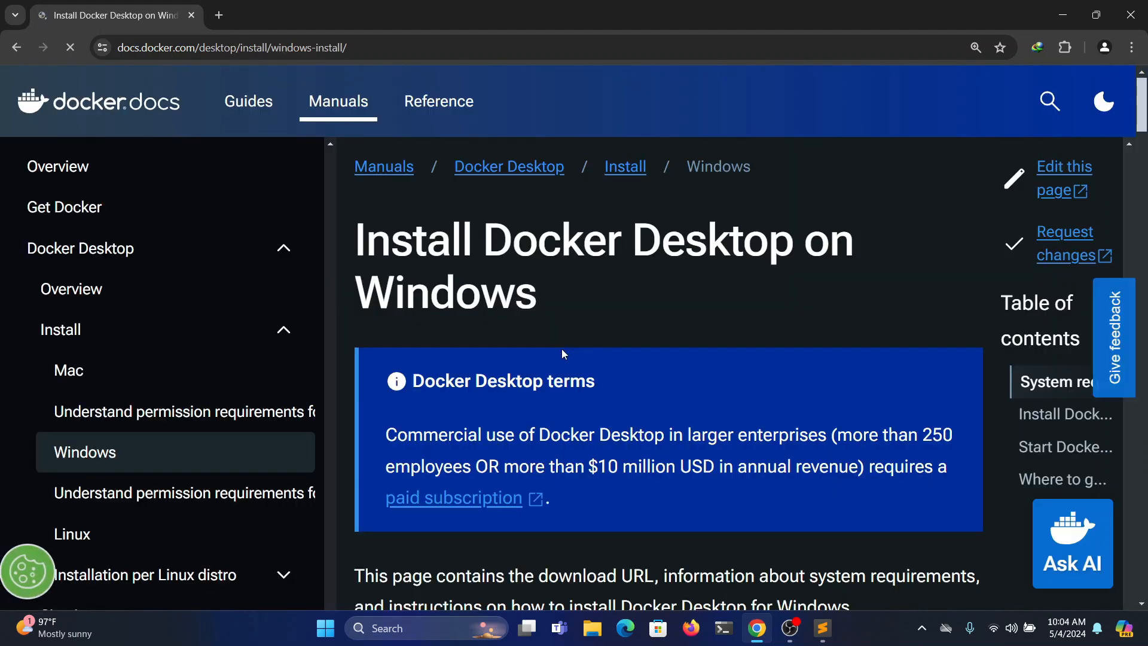
pyautogui.scroll(-3)
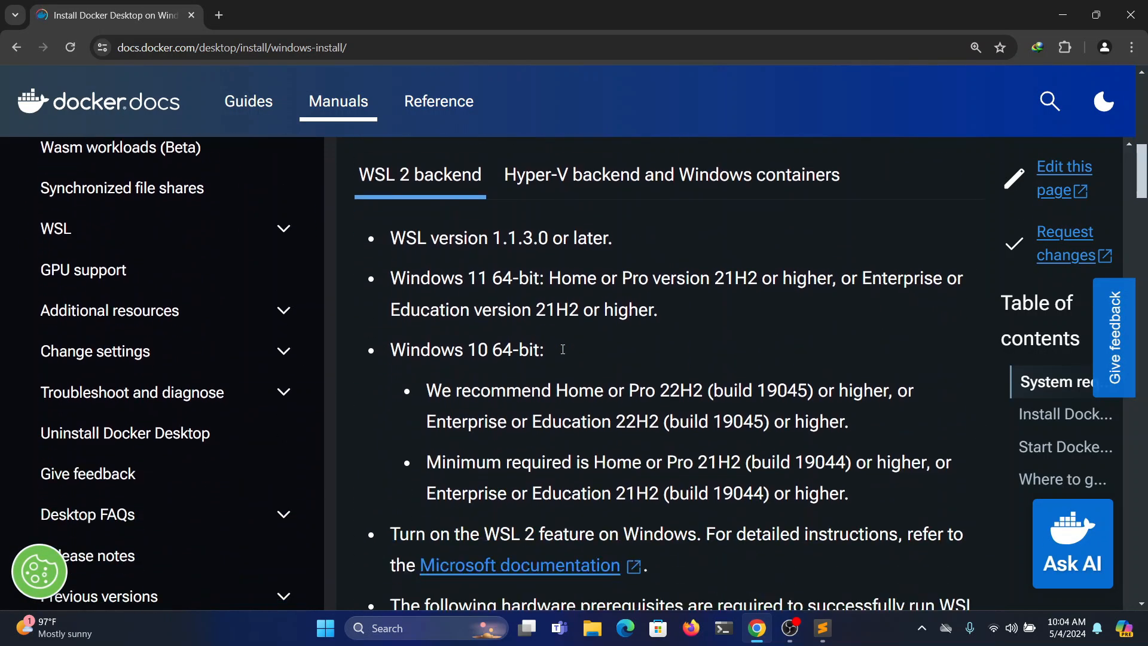
pyautogui.scroll(-3)
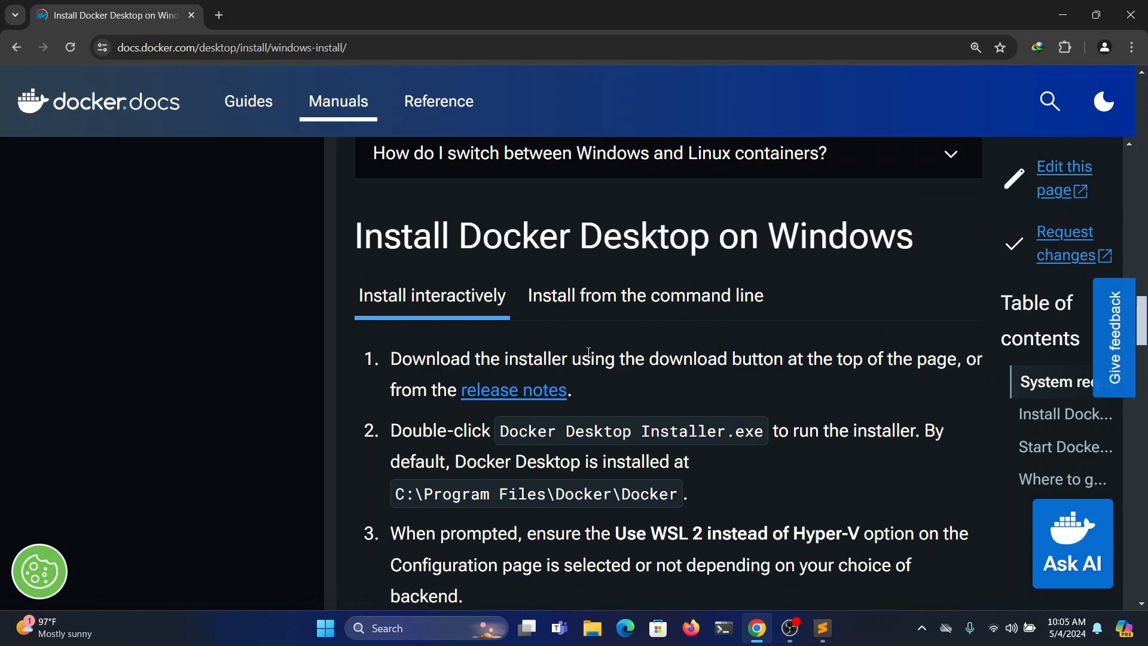
pyautogui.moveTo(651, 357)
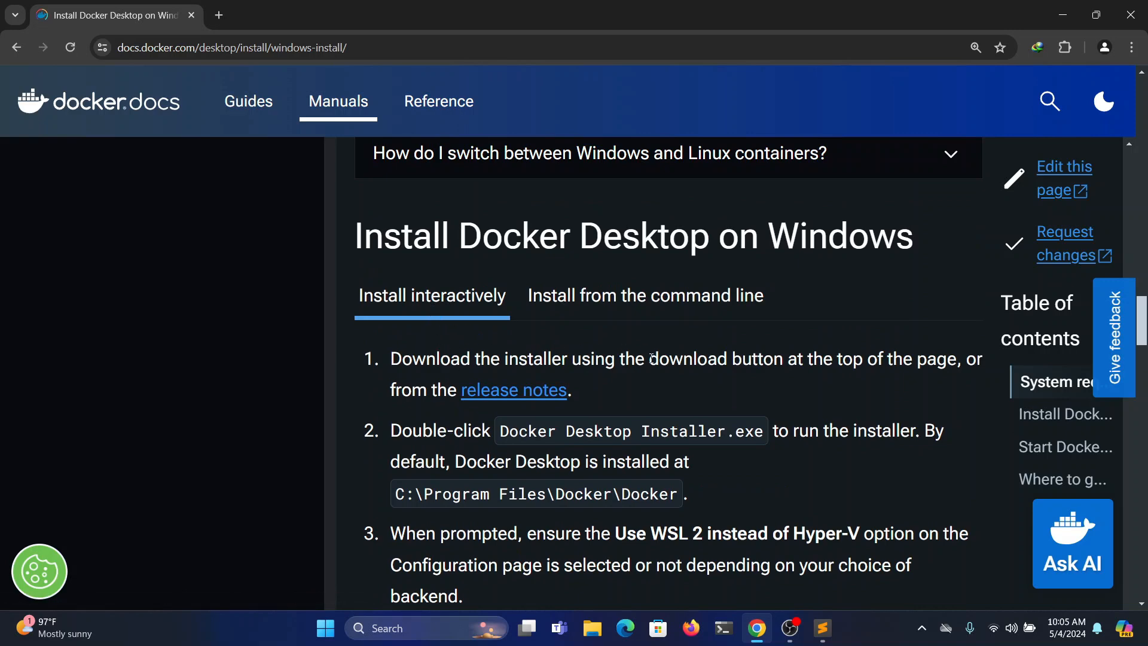
# - Download the Docker Desktop 4.29.0 Windows installer, cancelling the download manager registration prompt
pyautogui.rightClick(513, 390)
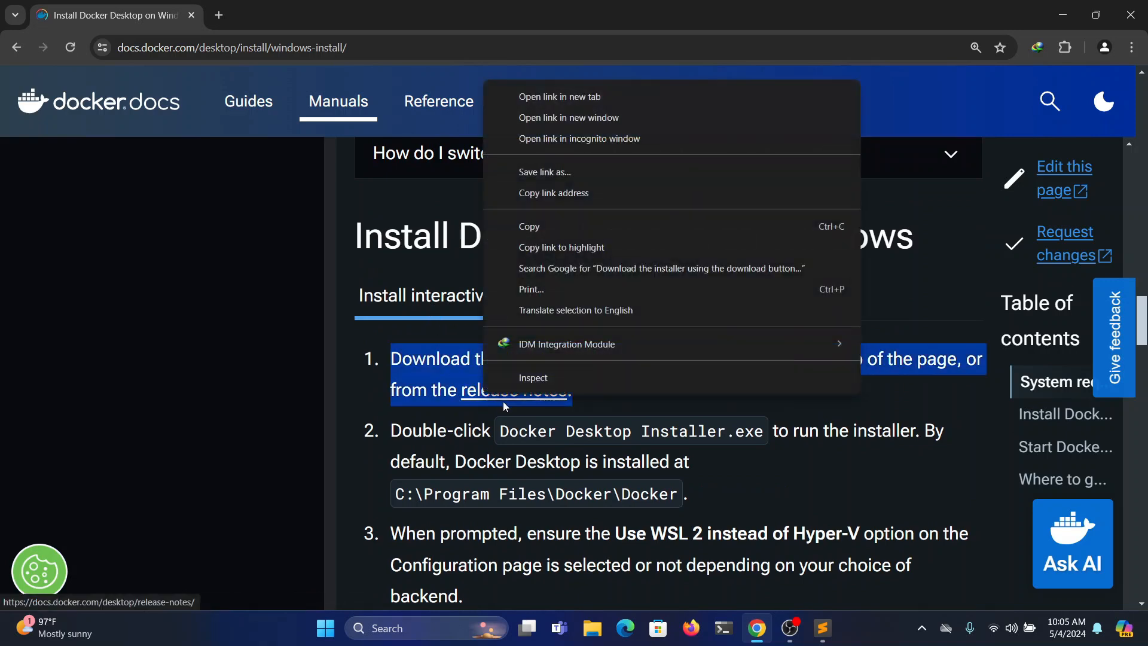
pyautogui.click(559, 96)
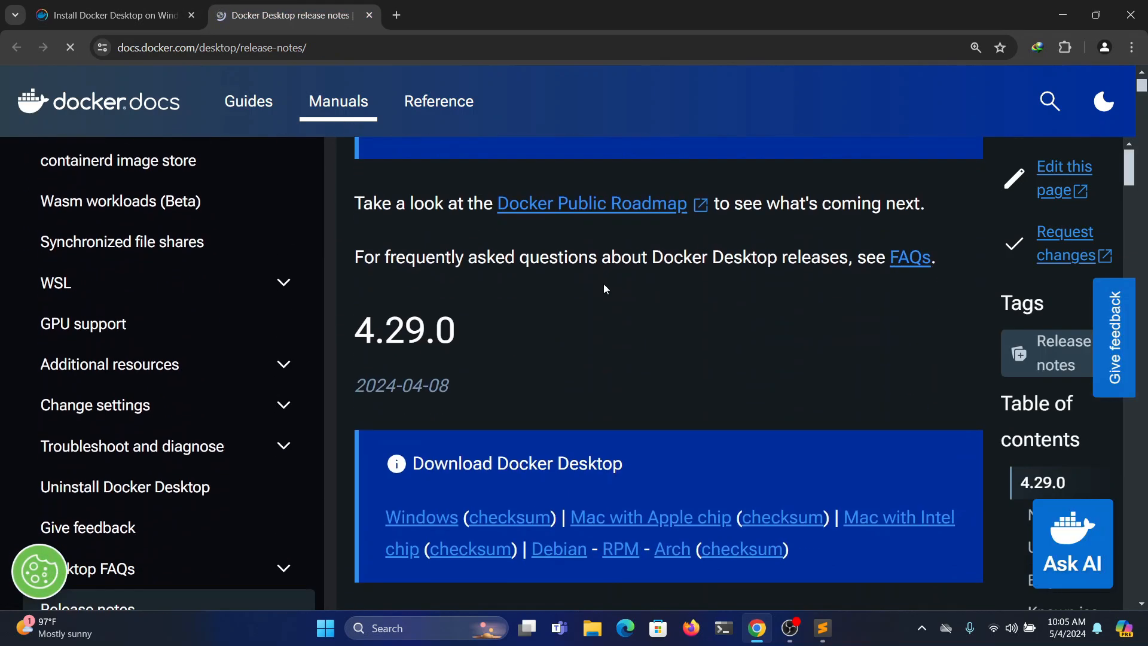
pyautogui.scroll(-3)
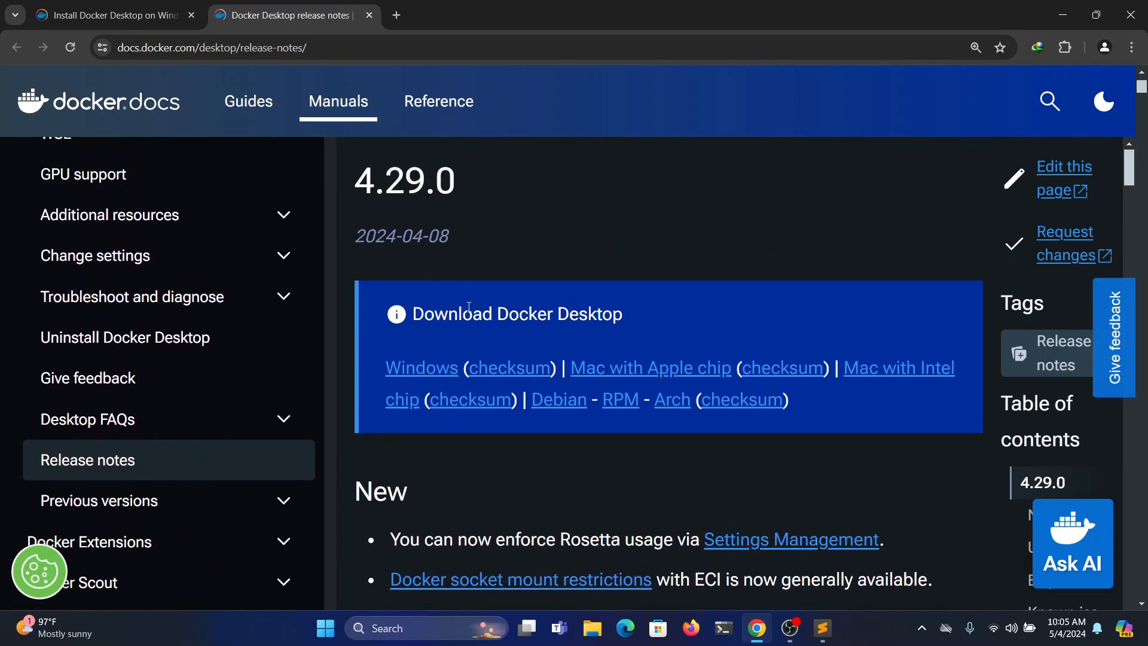
pyautogui.click(420, 367)
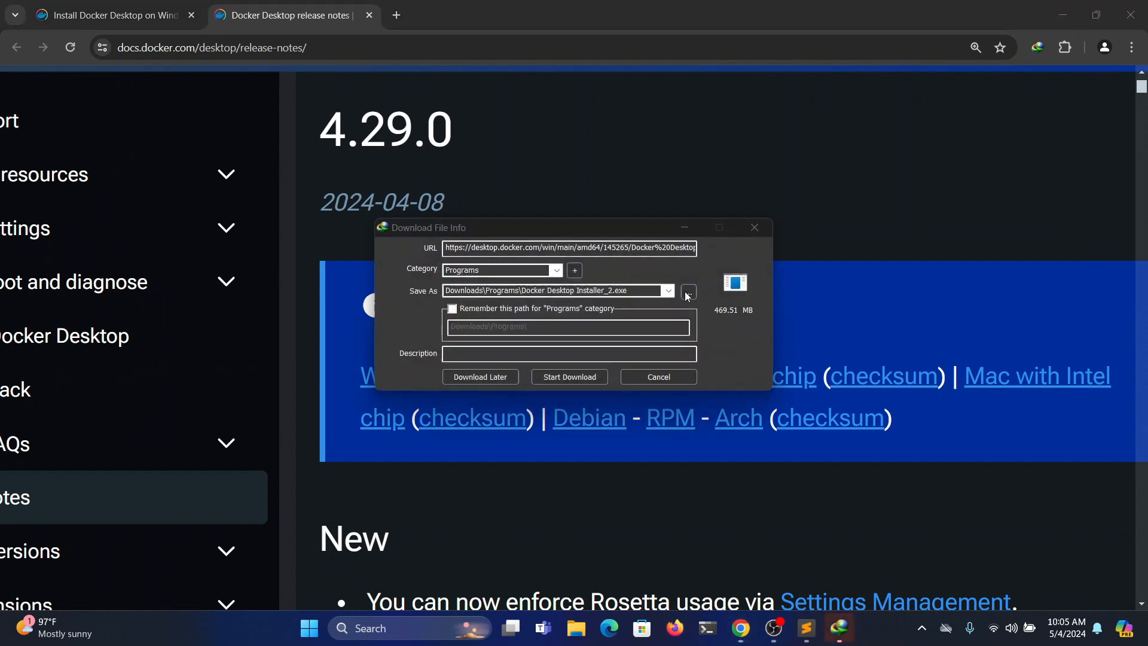
pyautogui.click(569, 377)
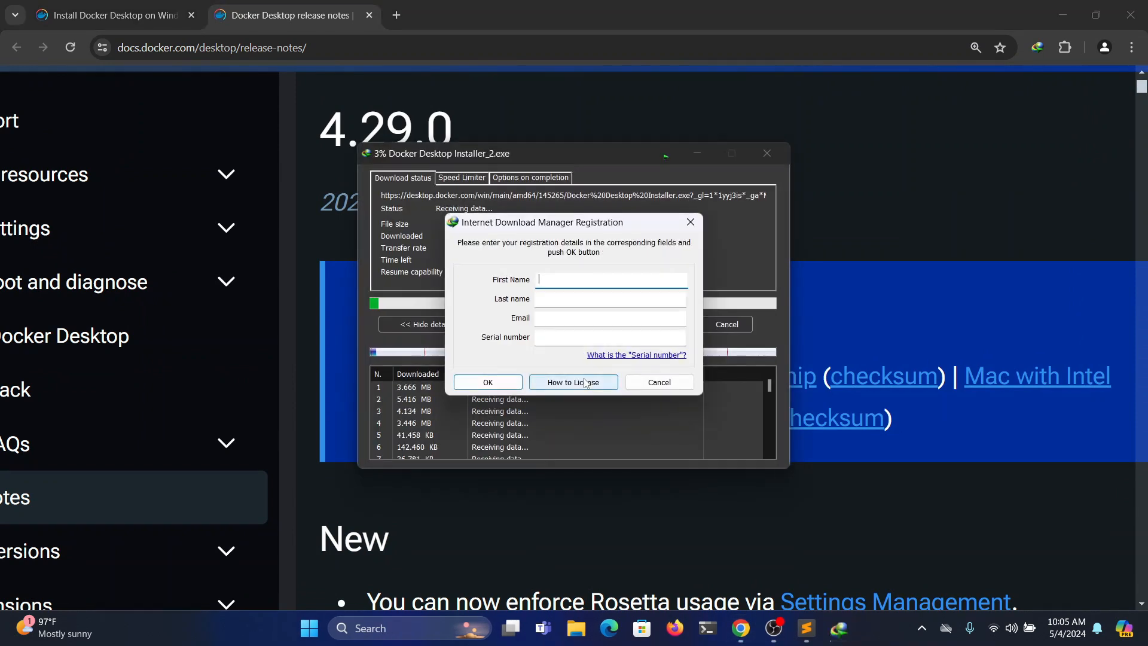
pyautogui.click(657, 382)
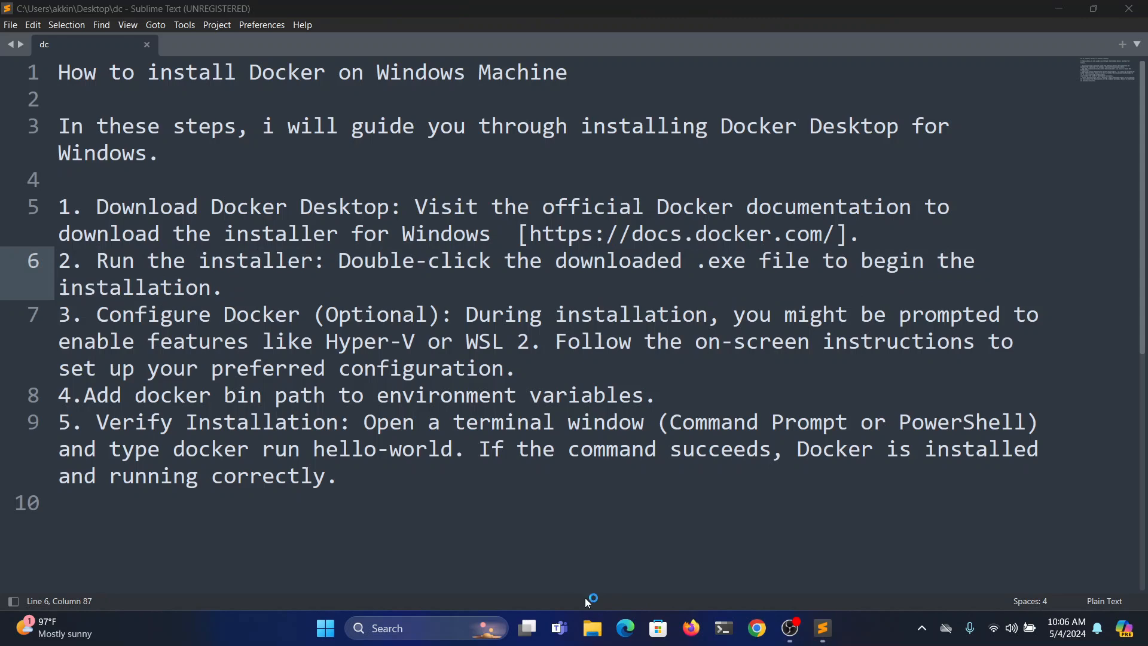
# - Show the Downloads Programs folder in File Explorer where the installer landed
pyautogui.click(590, 633)
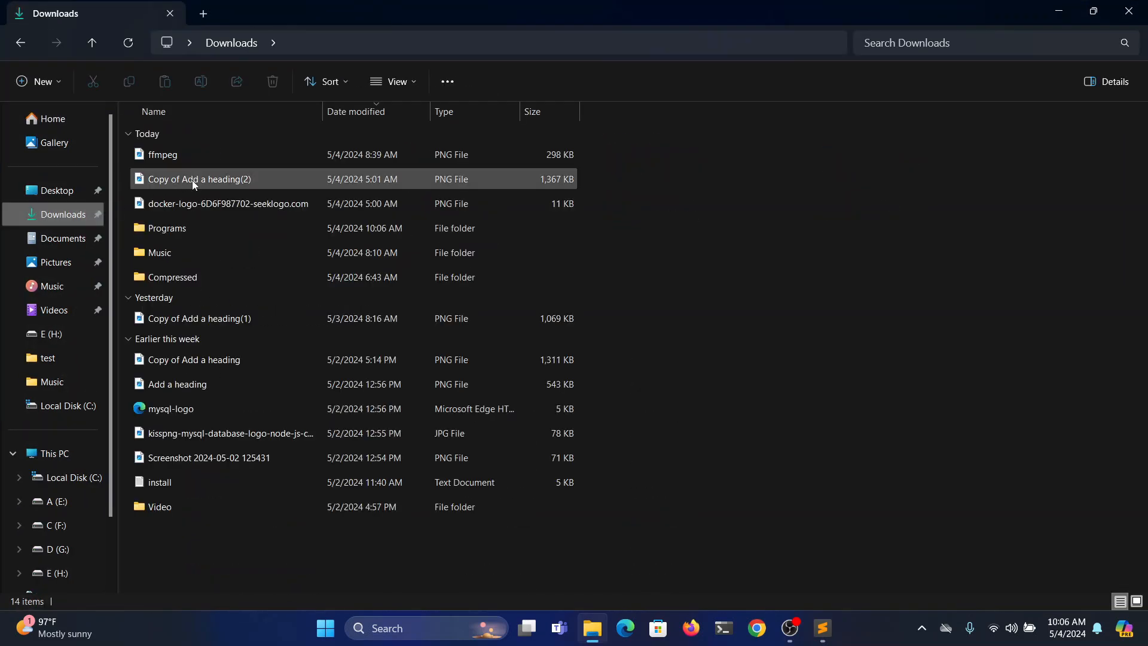
pyautogui.doubleClick(168, 227)
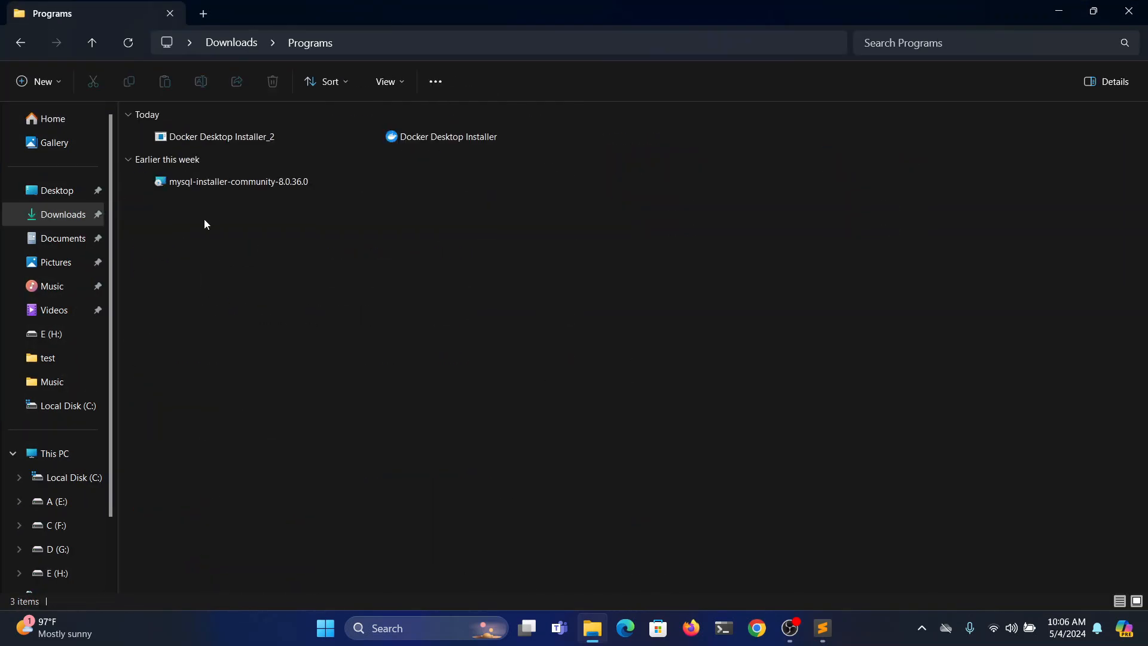
# - Permanently delete the duplicate Docker Desktop Installer_2 from the Programs folder, viewed as large icons
pyautogui.click(395, 81)
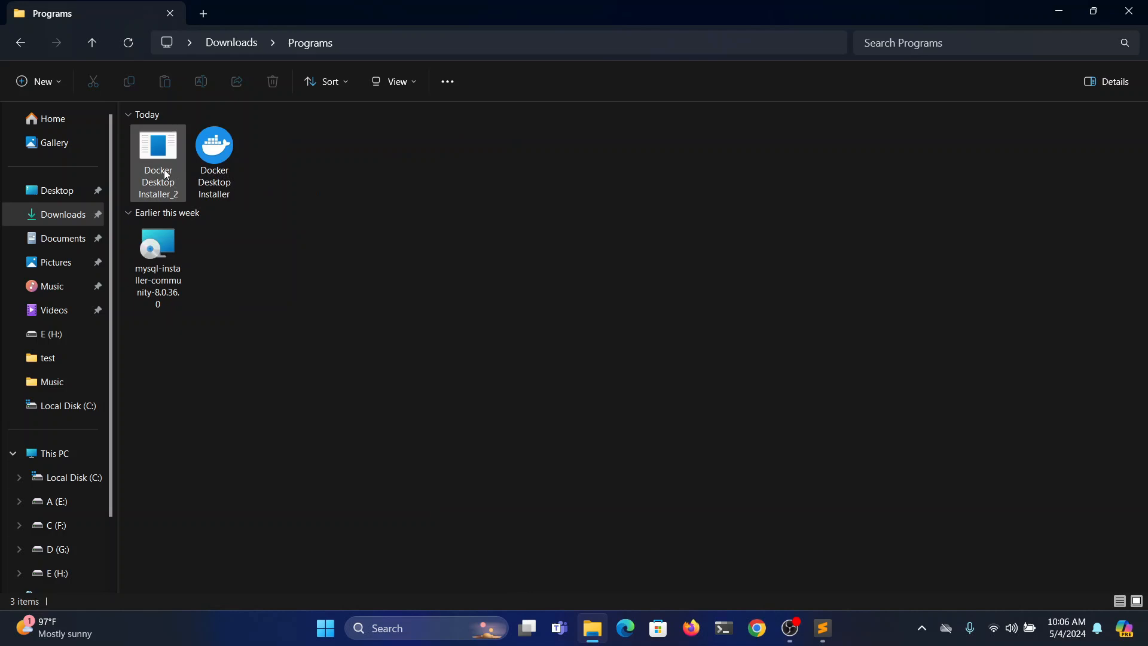
pyautogui.click(156, 144)
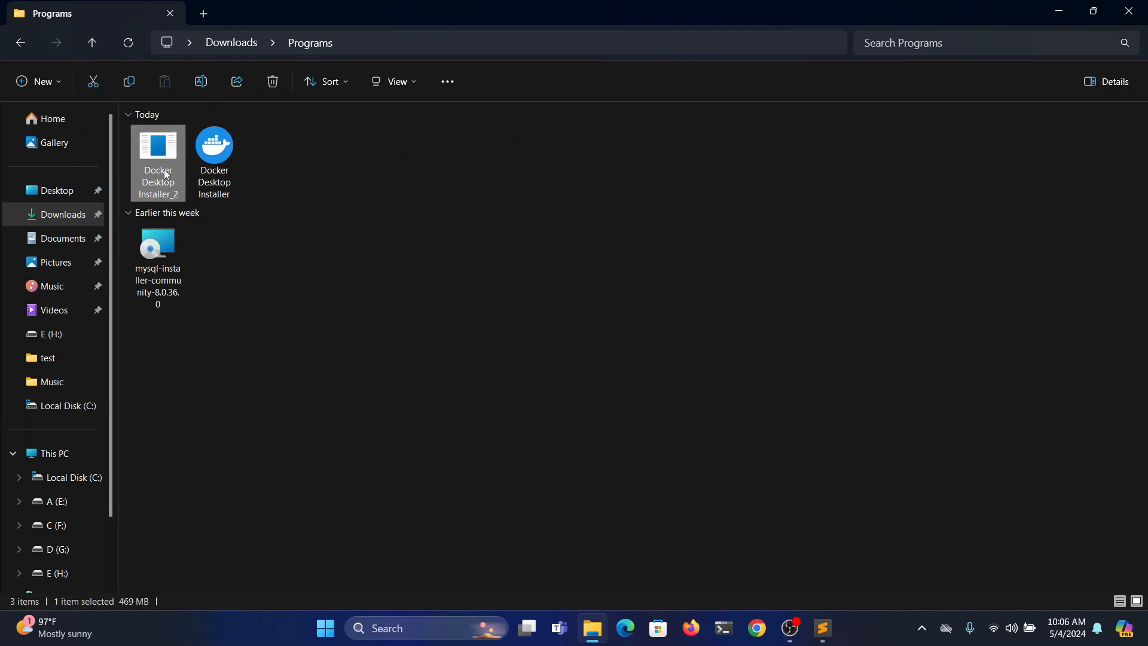
pyautogui.rightClick(157, 162)
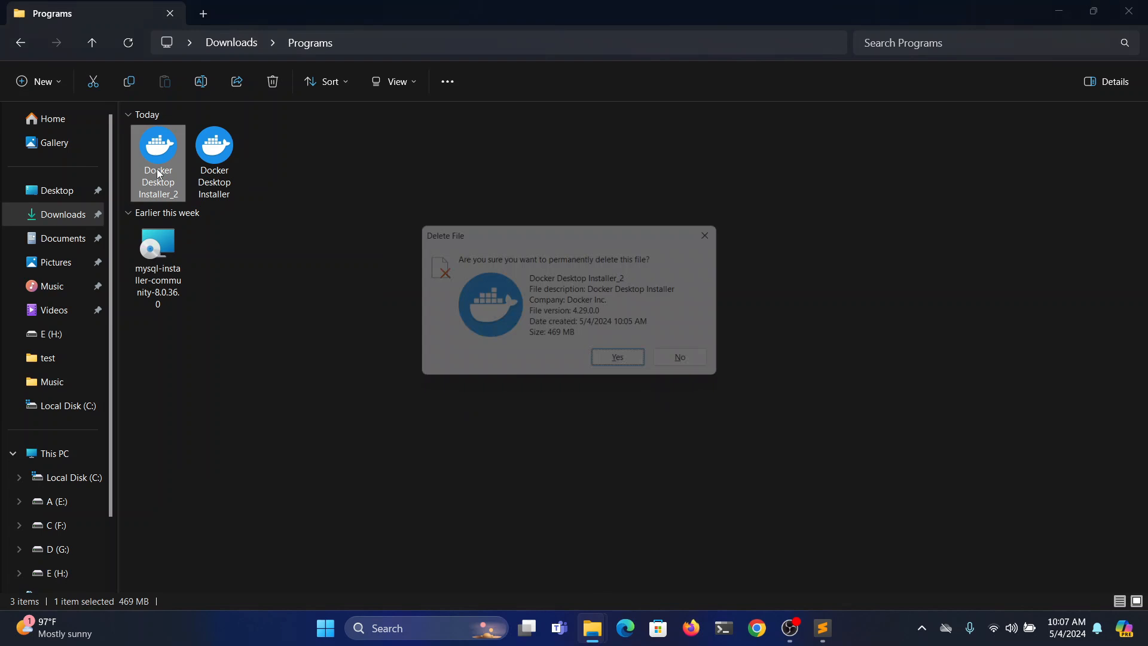
pyautogui.click(617, 360)
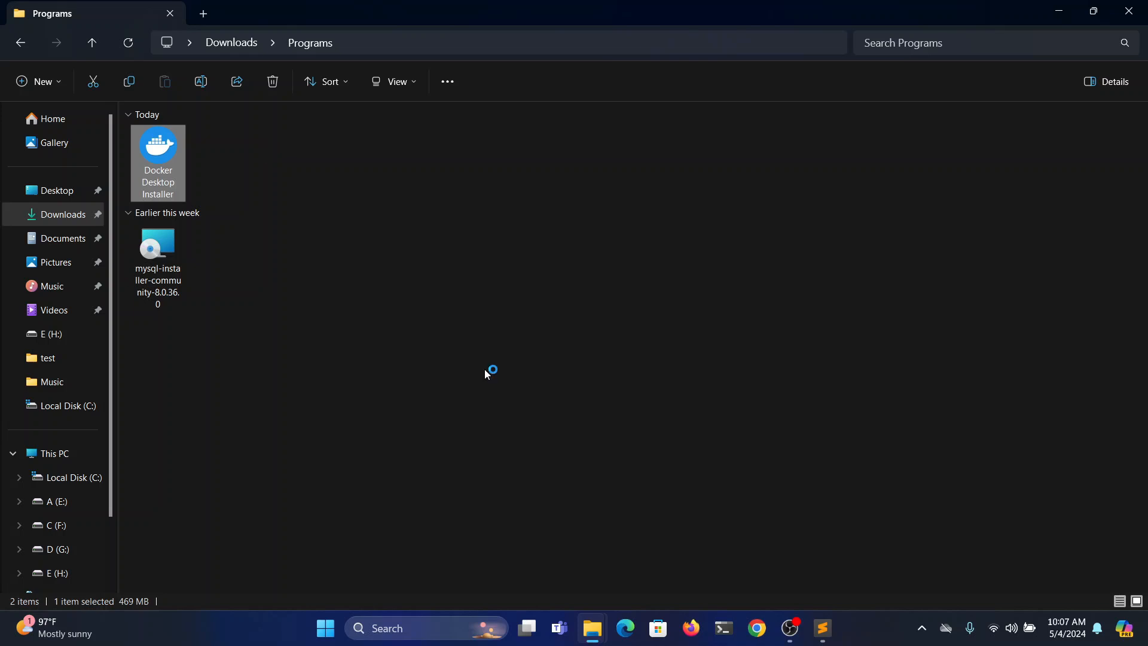
# - Launch the Docker Desktop installer, check the bin-path step in the notes, and go to Local Disk (C:)
pyautogui.doubleClick(156, 144)
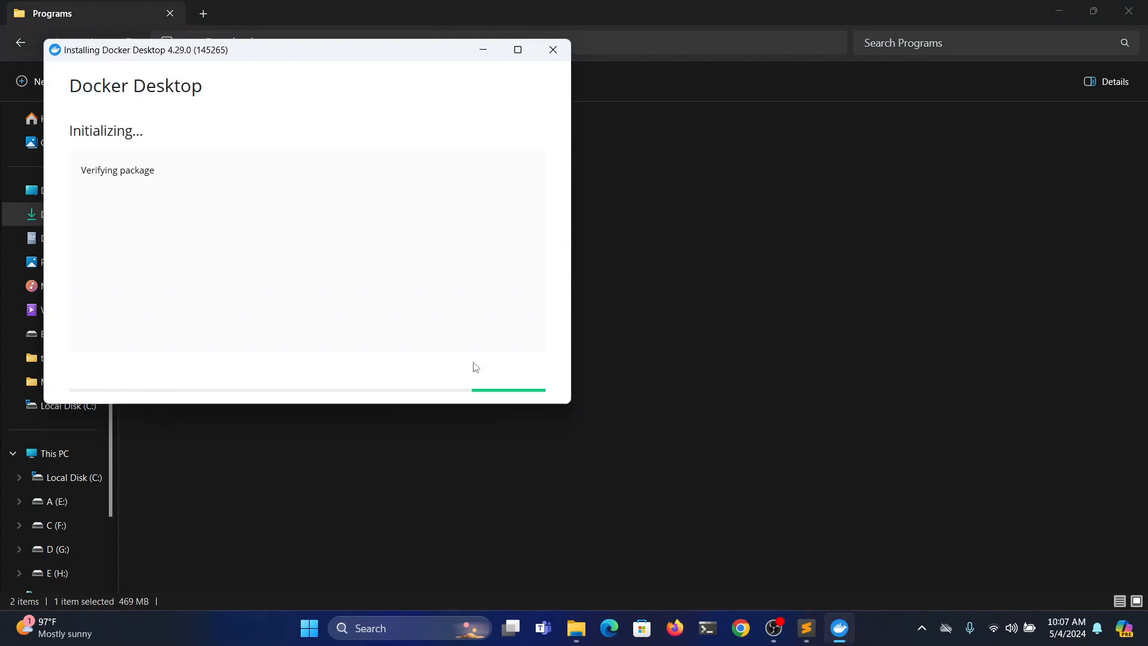
pyautogui.click(517, 50)
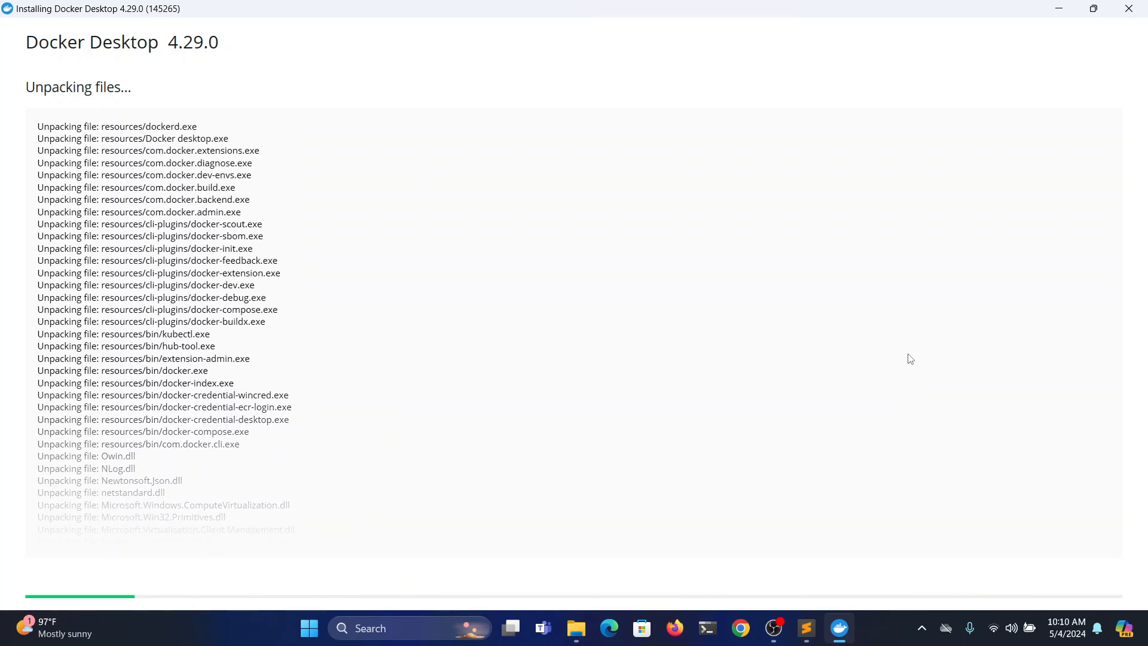
pyautogui.click(821, 628)
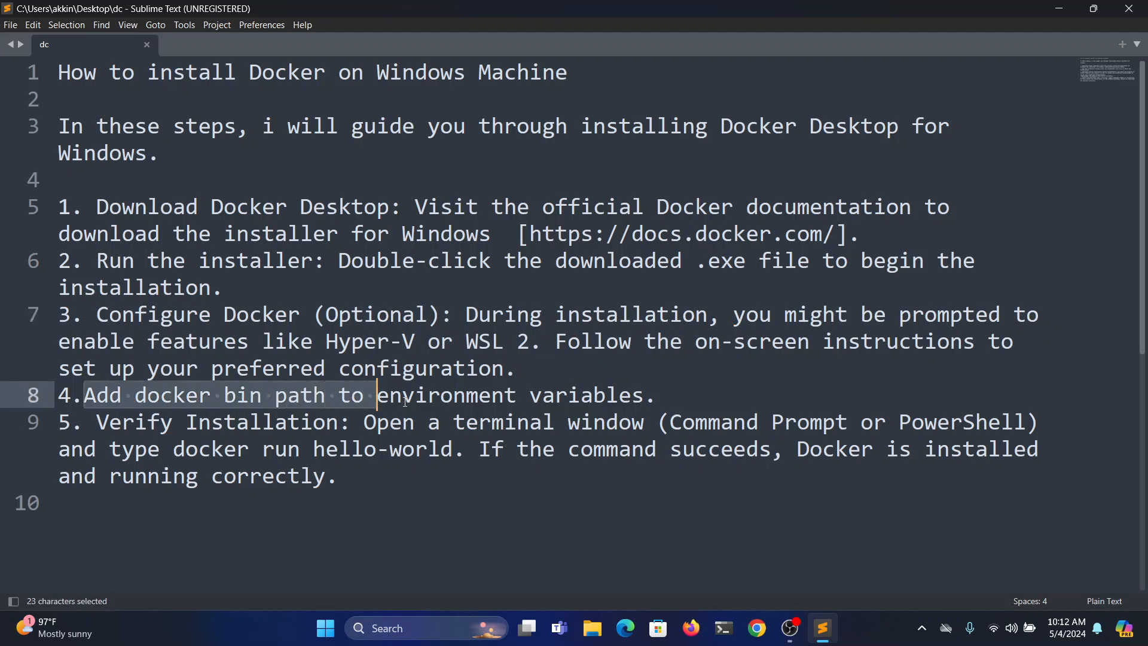
pyautogui.moveTo(377, 394); pyautogui.dragTo(643, 394)
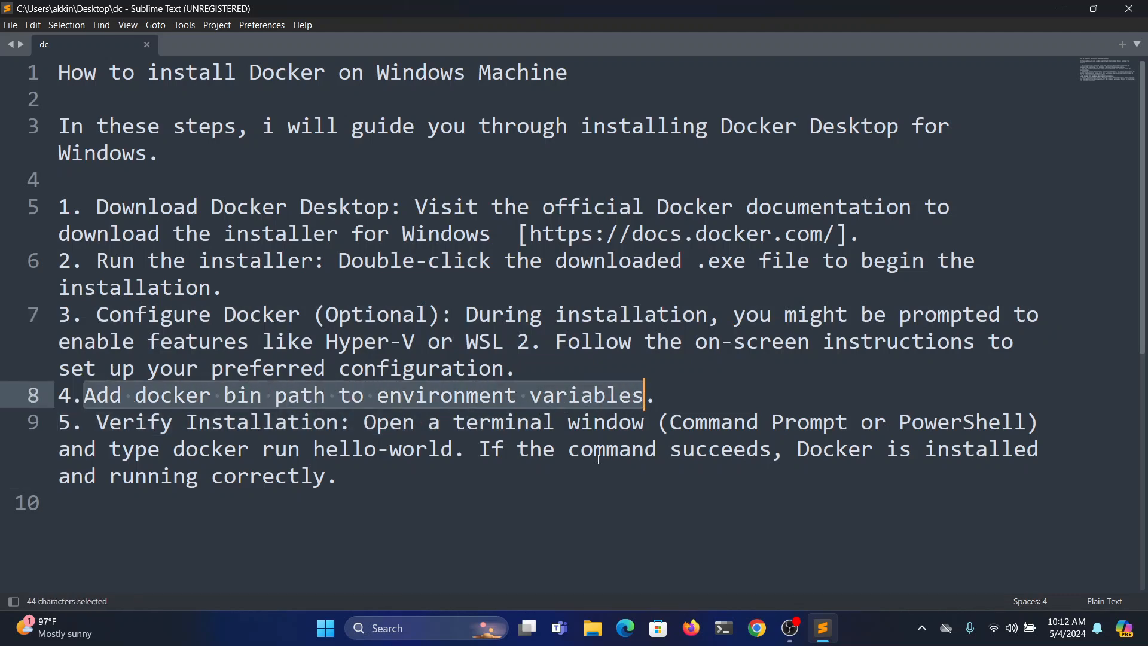
pyautogui.click(590, 628)
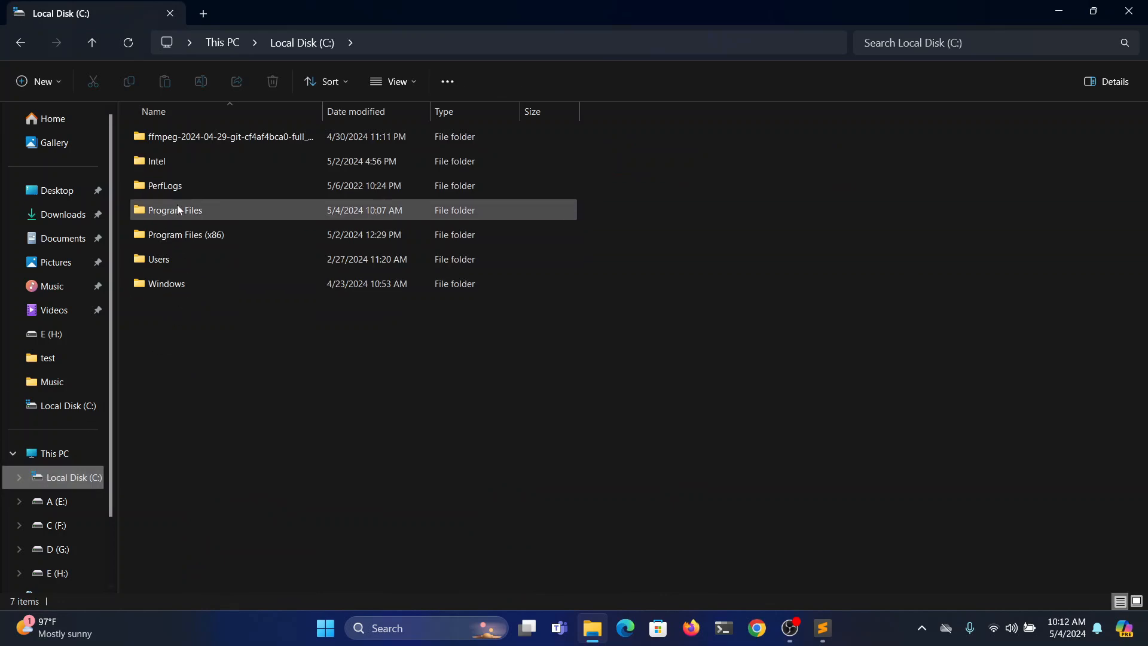
# - Navigate to Program Files\Docker\Docker\resources\bin listing docker, docker-compose, hub-tool and kubectl
pyautogui.doubleClick(174, 210)
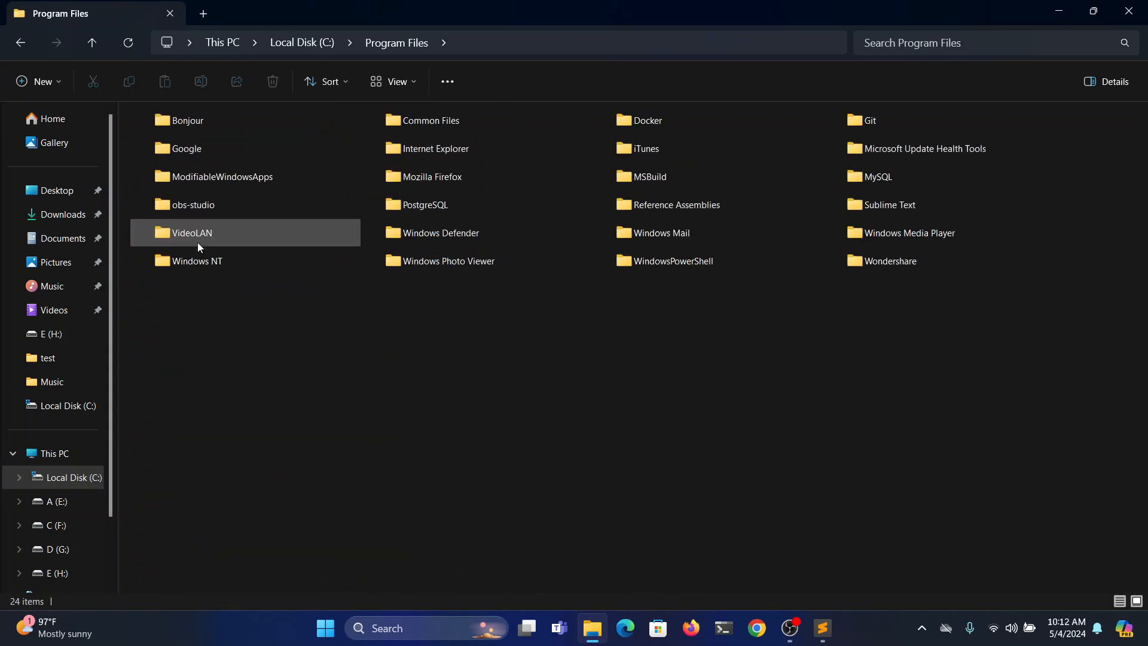
pyautogui.click(395, 82)
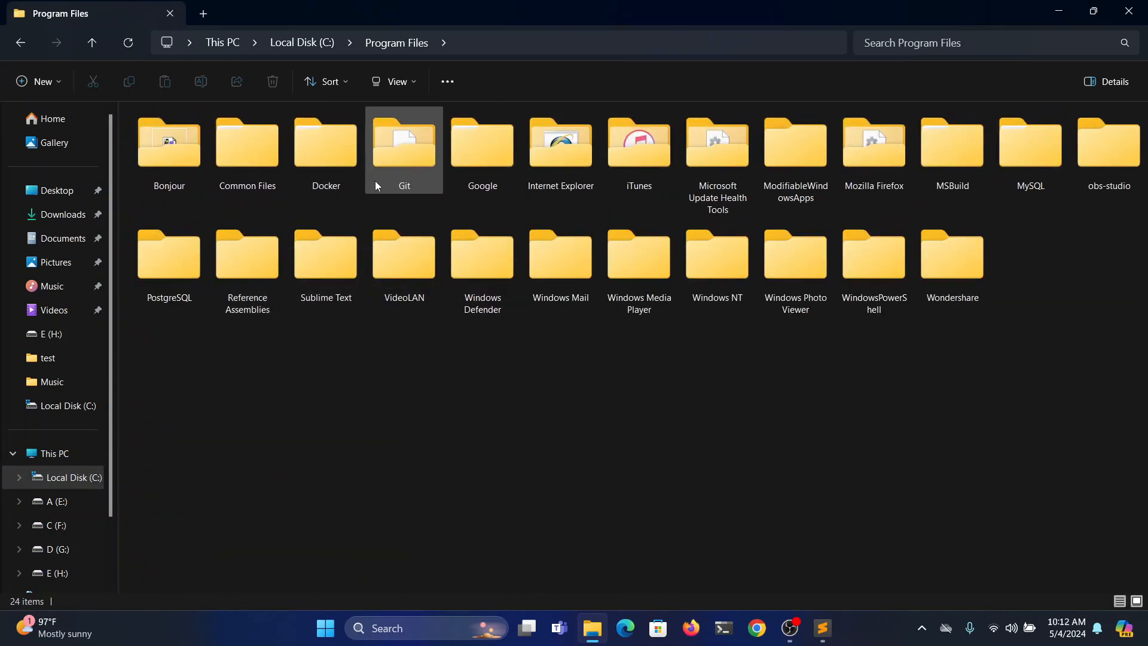
pyautogui.doubleClick(325, 142)
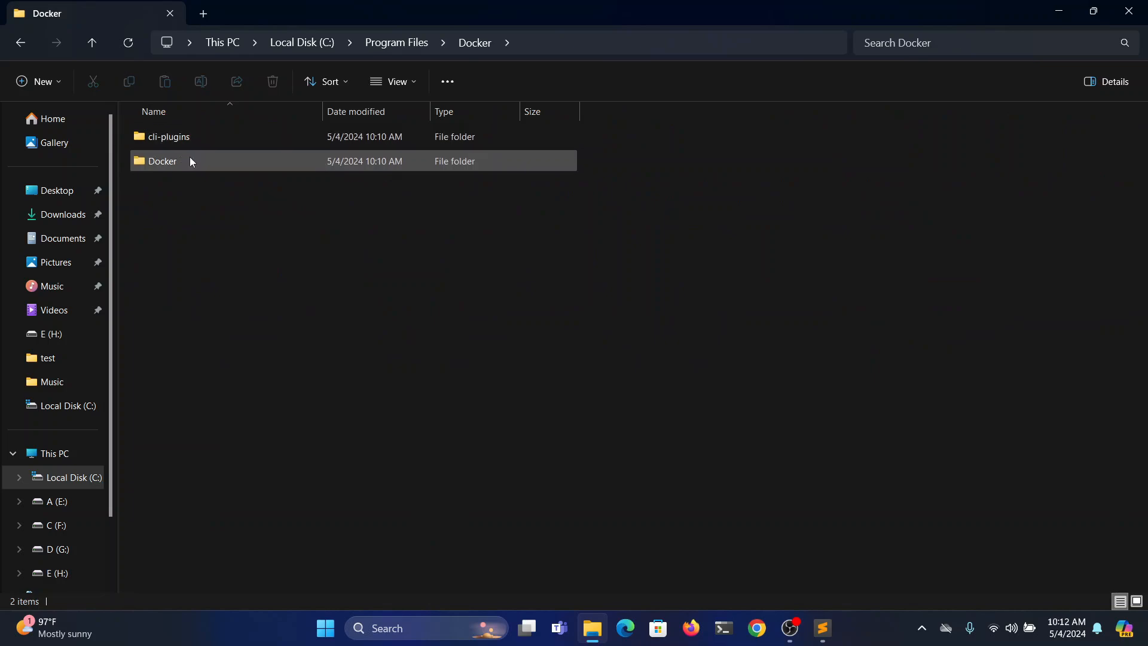
pyautogui.doubleClick(162, 161)
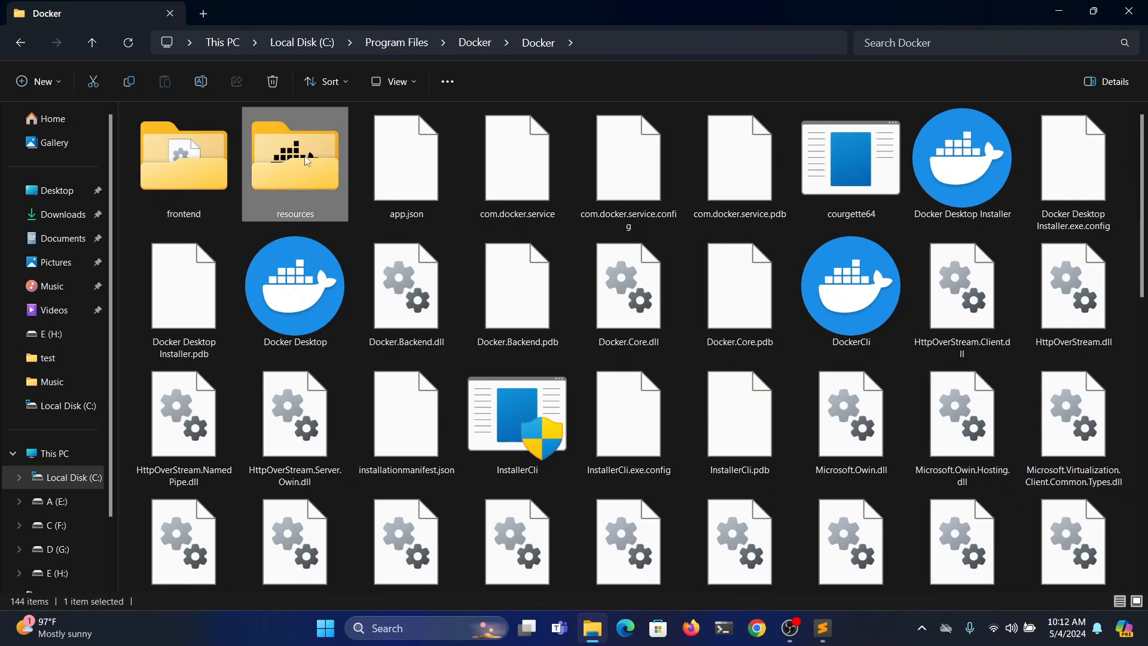
pyautogui.doubleClick(294, 154)
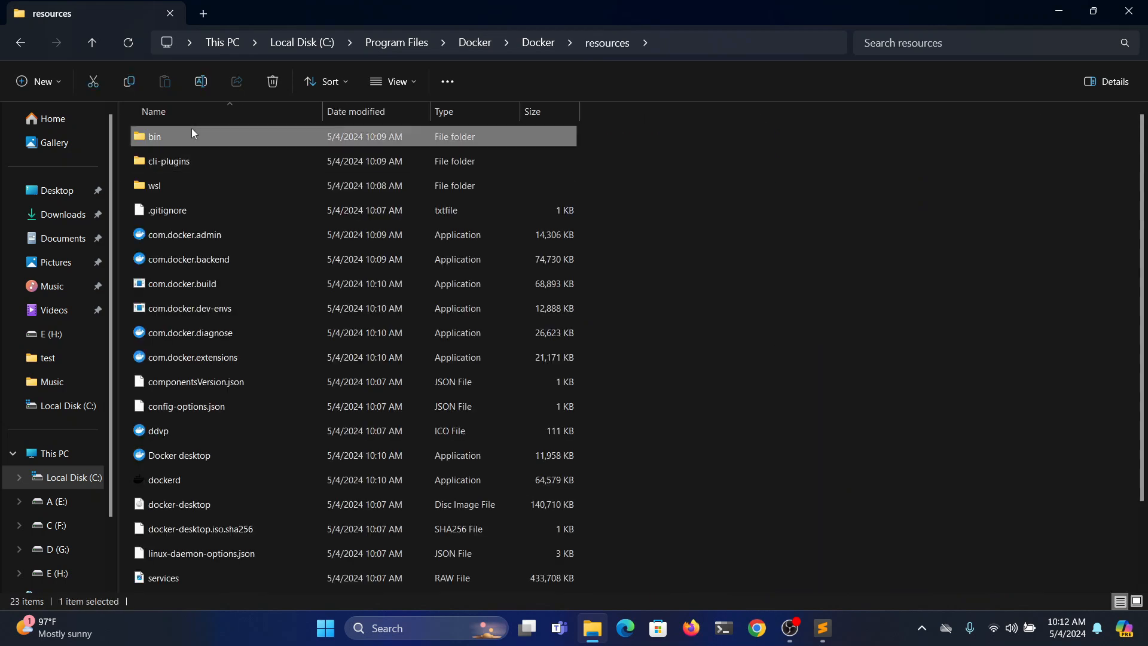
pyautogui.doubleClick(154, 137)
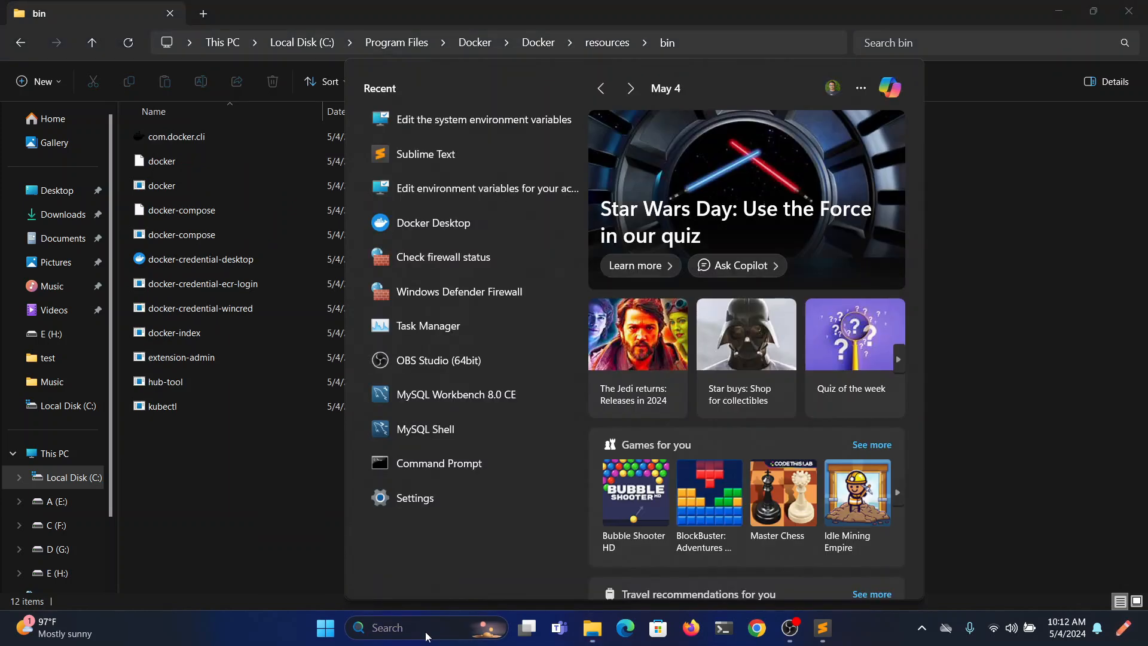
# - Add C:\Program Files\Docker\Docker\resources\bin as a new entry in the system Path variable
pyautogui.write('Registry Editor')
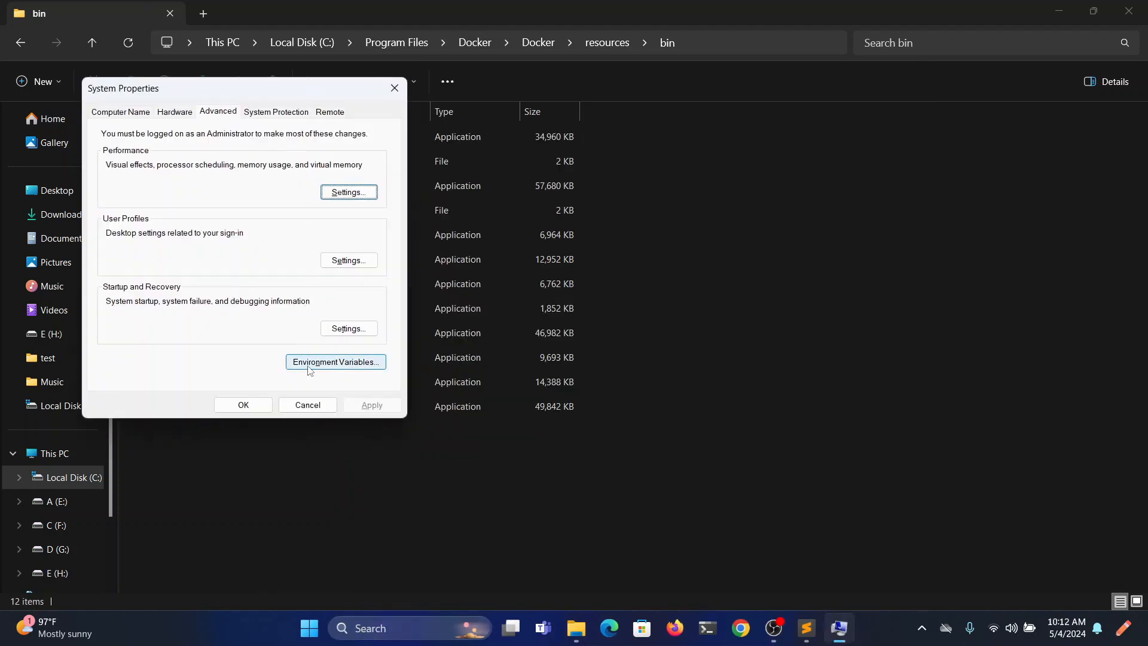
pyautogui.click(335, 361)
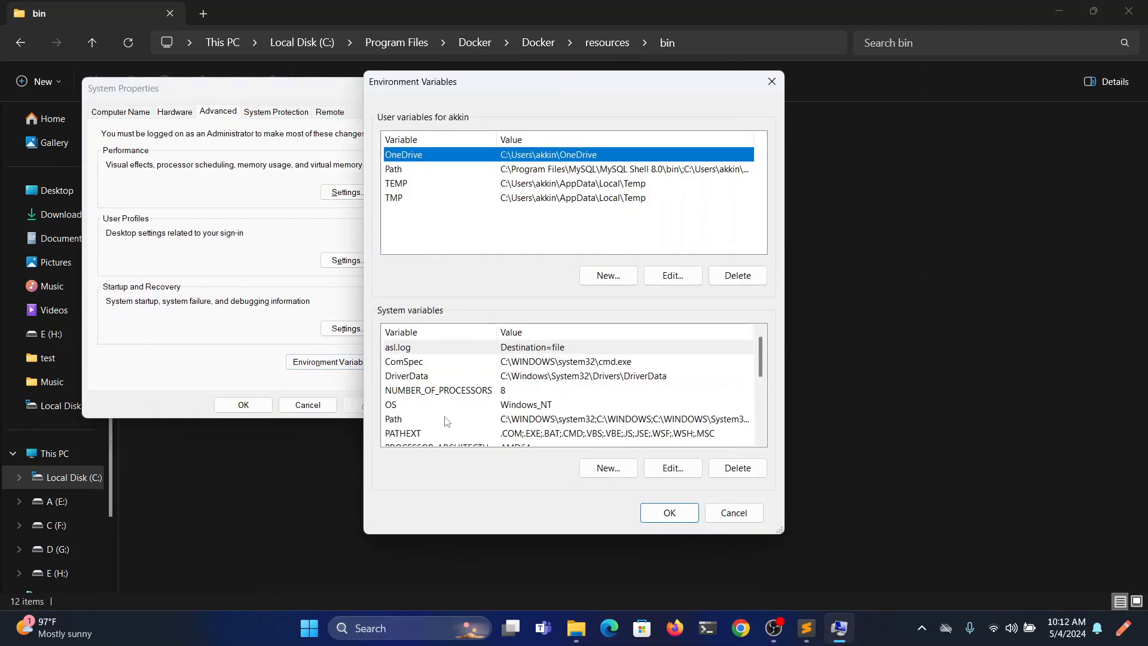
pyautogui.click(392, 419)
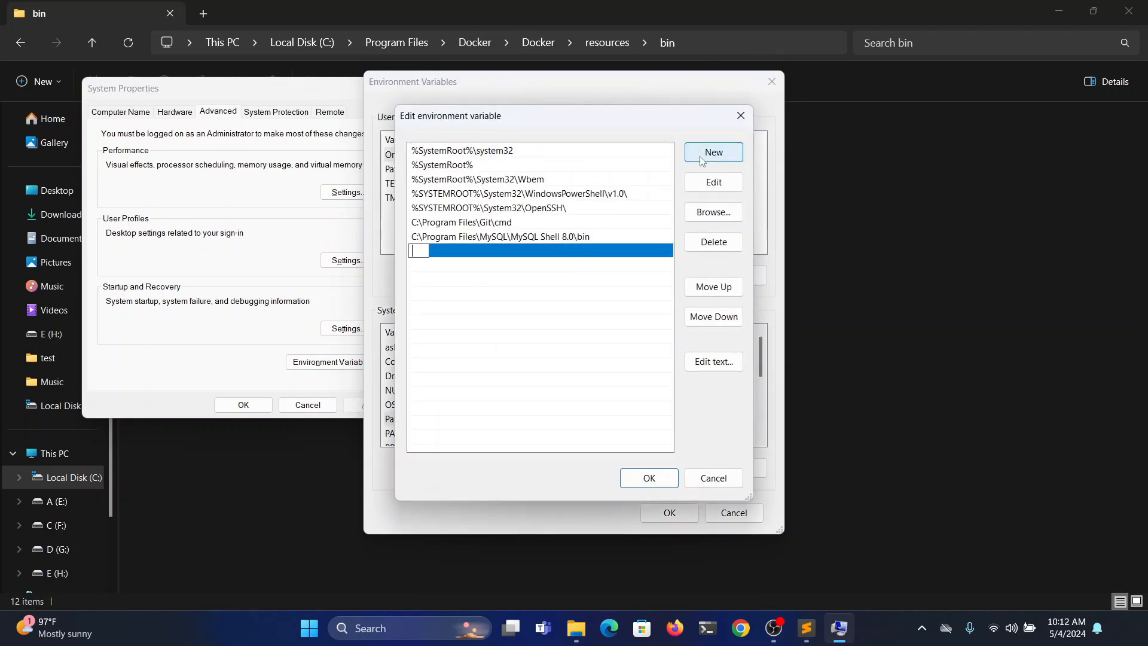
pyautogui.write('C:\\Program Files\\Docker\\Docker\\resources\\bin')
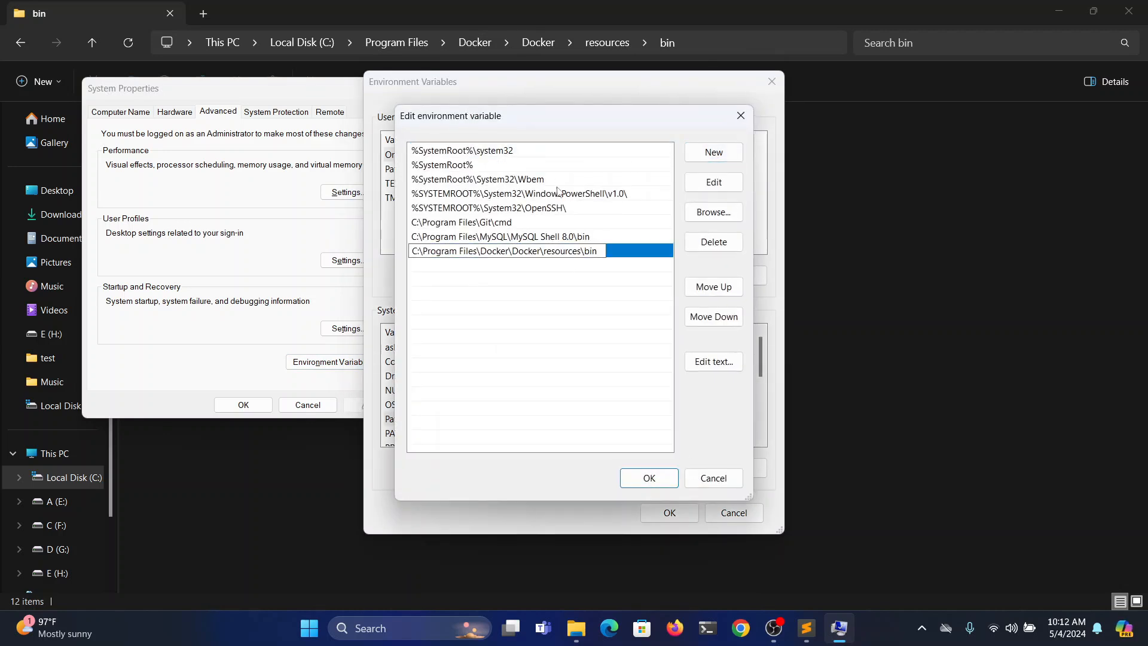
pyautogui.click(647, 478)
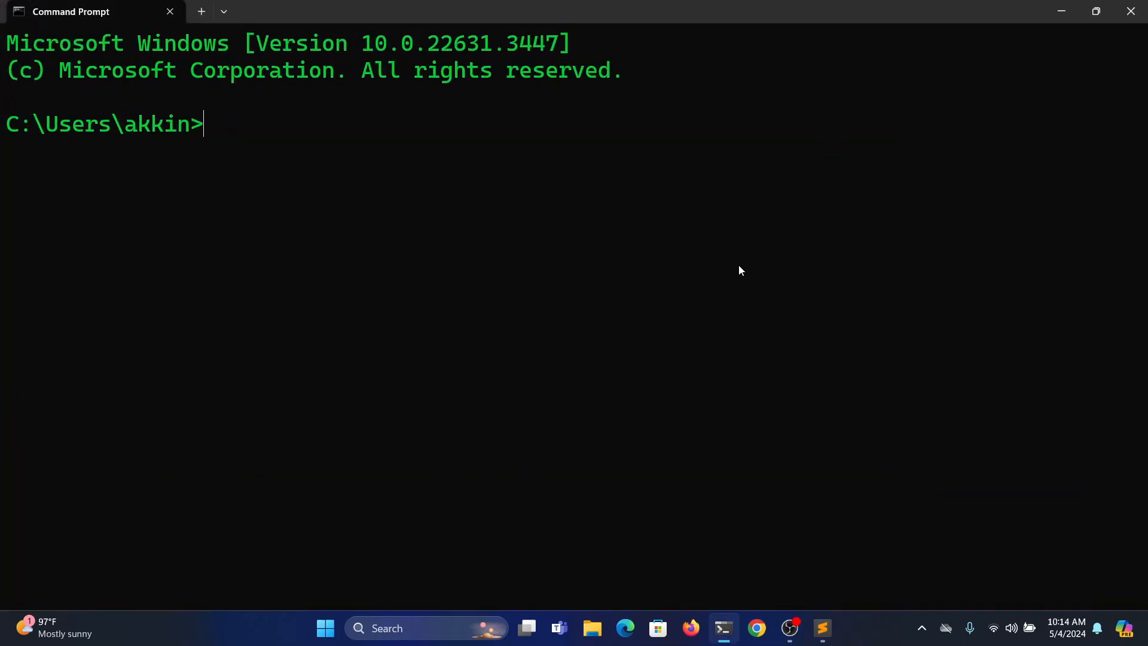
# - Run docker for its help listing, then docker --version reporting Docker version 26.0.0, build 2ae903e
pyautogui.write('docke')
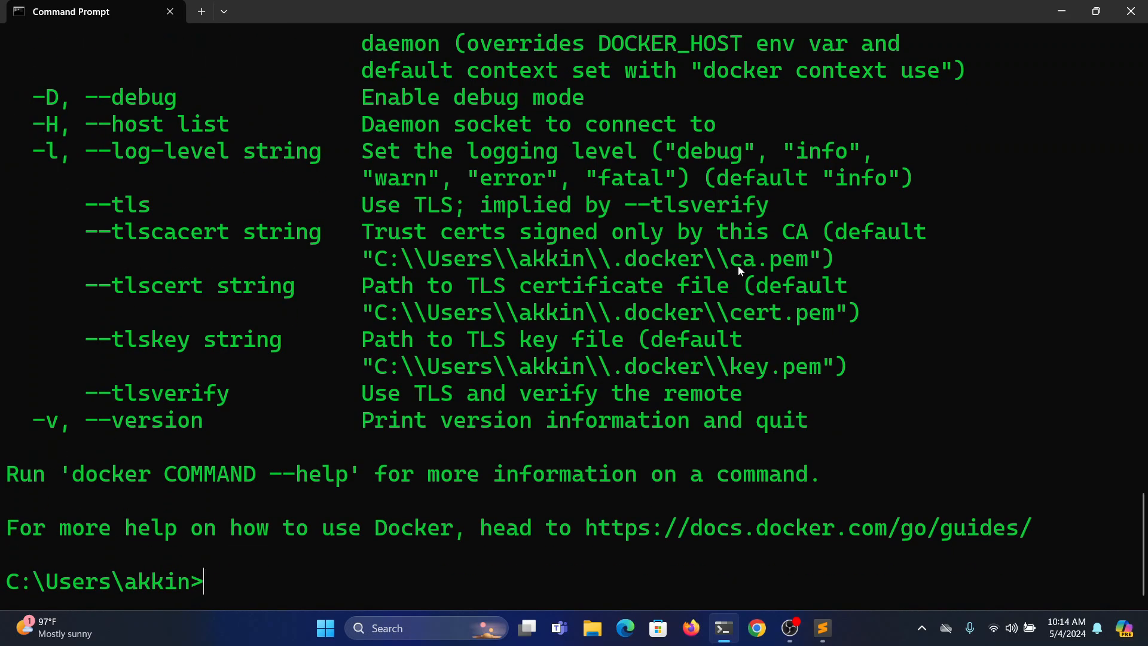
pyautogui.write('docker')
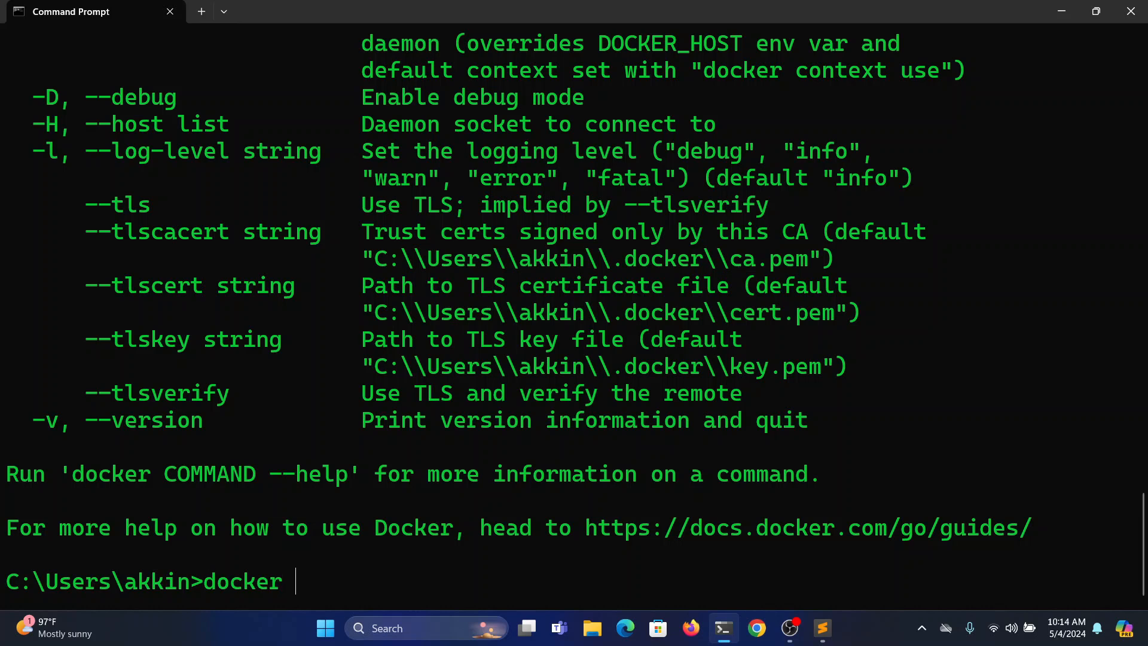
pyautogui.write('--version')
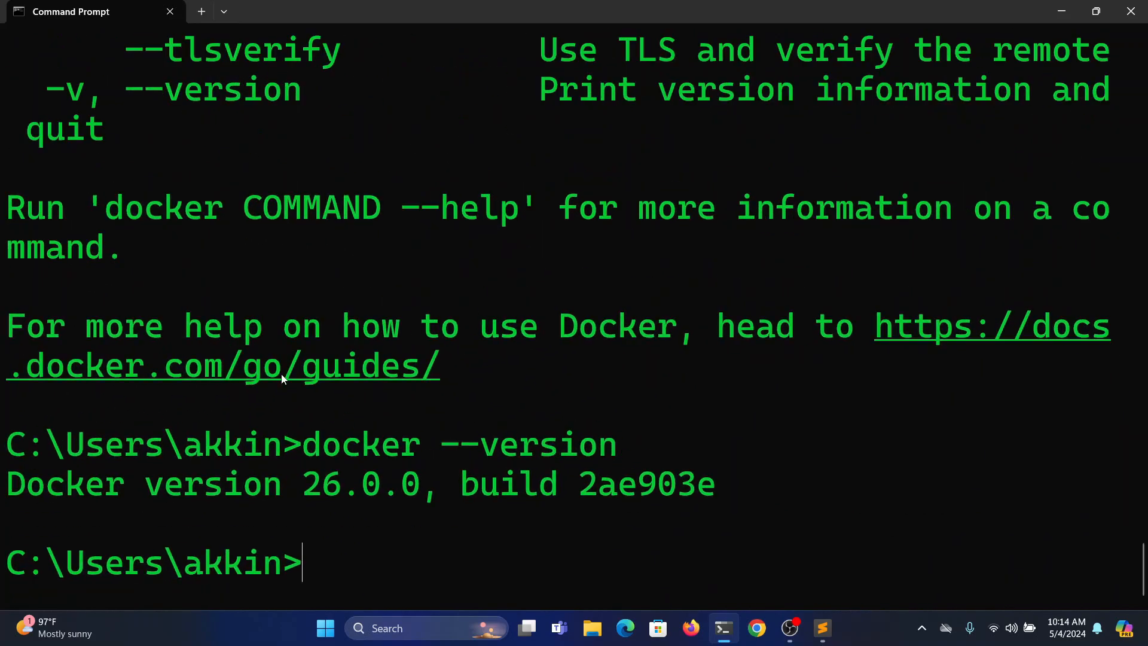
pyautogui.doubleClick(65, 484)
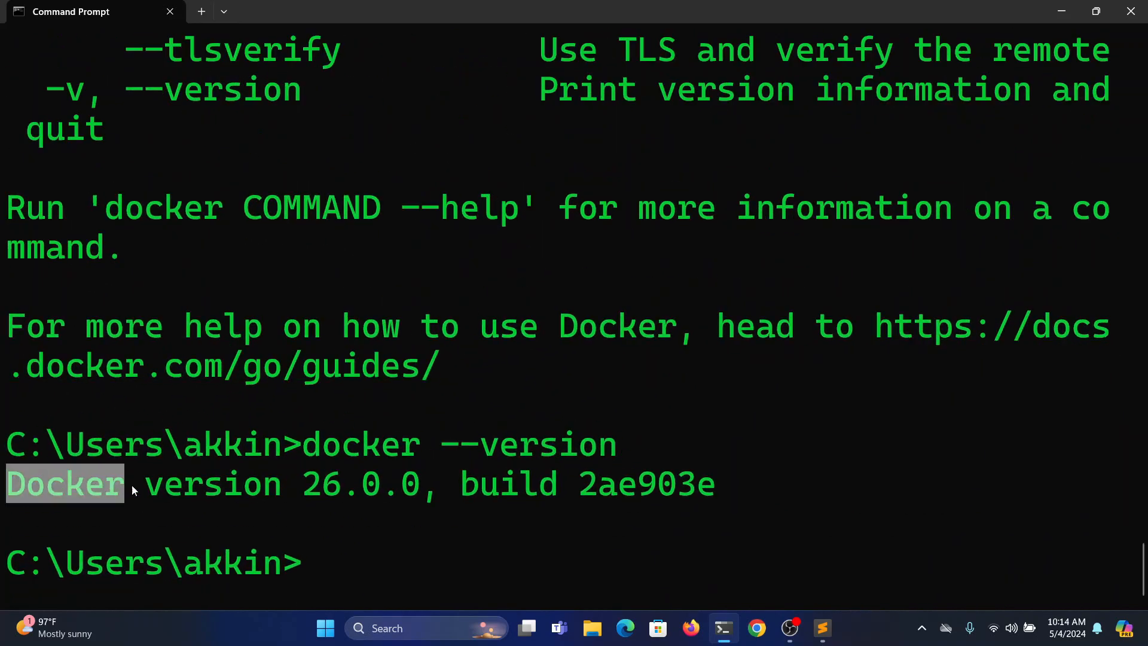